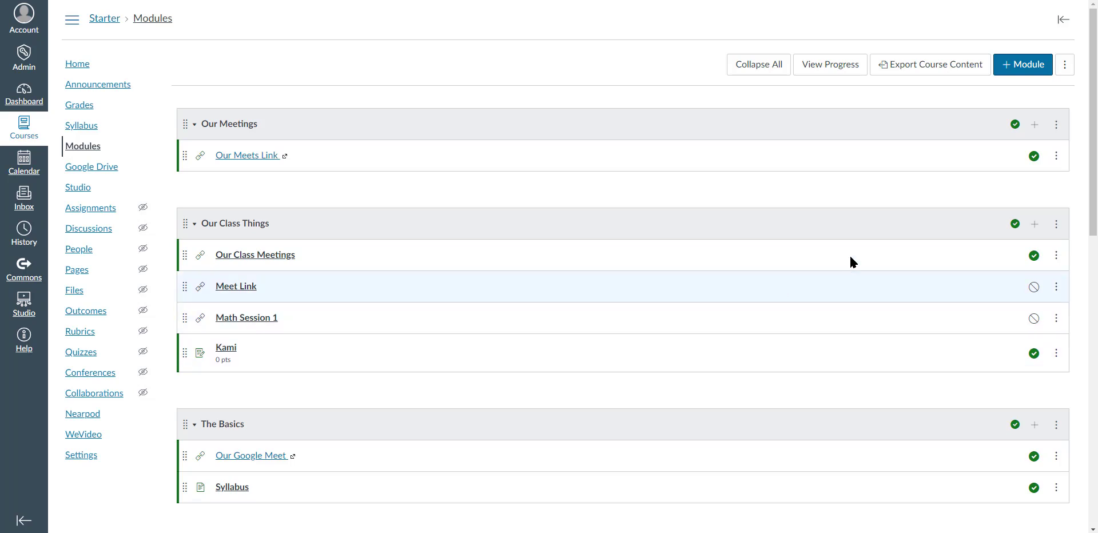
Add a new assignment named 'Google Assignments' to the Our Class Things module.
{"action": "left_click", "coordinate": [1033, 224]}
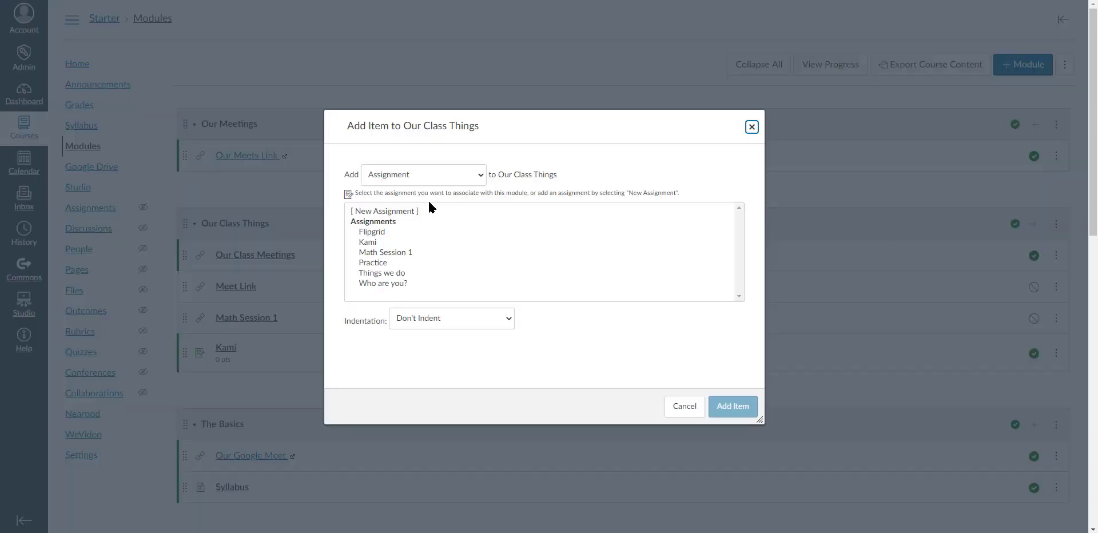
{"action": "left_click", "coordinate": [384, 211]}
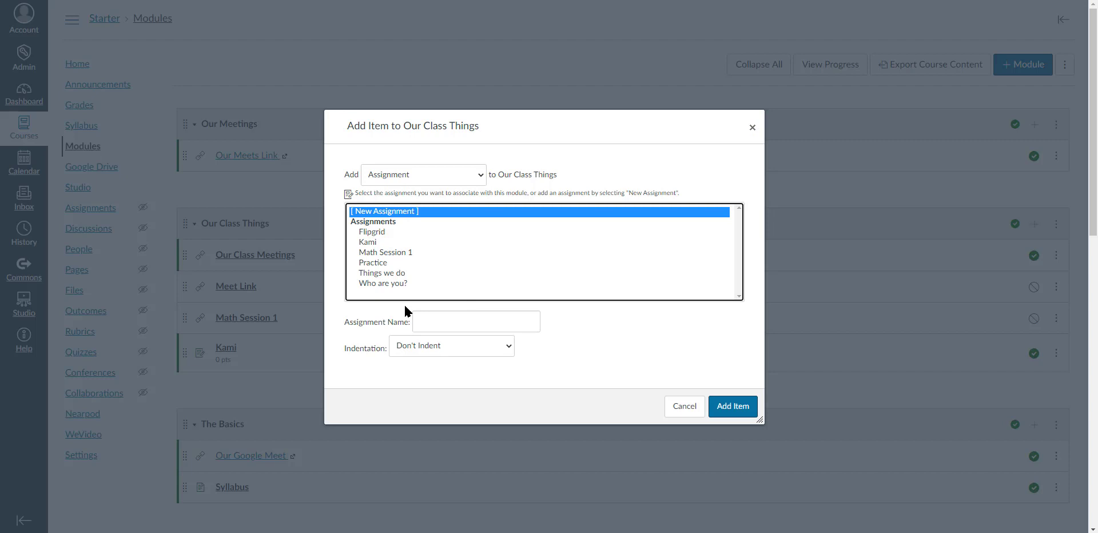
{"action": "type", "text": "G"}
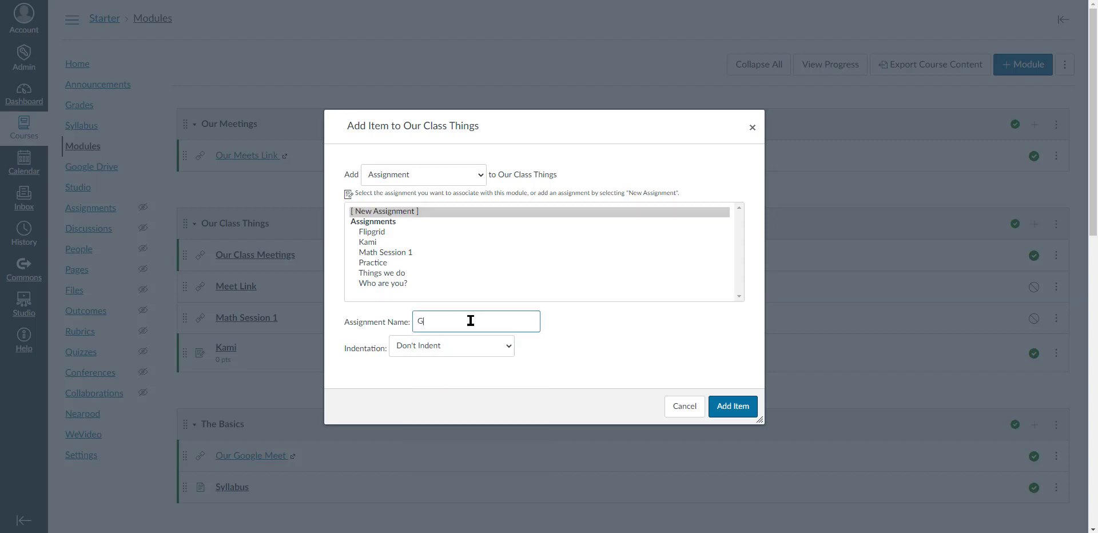
{"action": "type", "text": "oogle Assignments"}
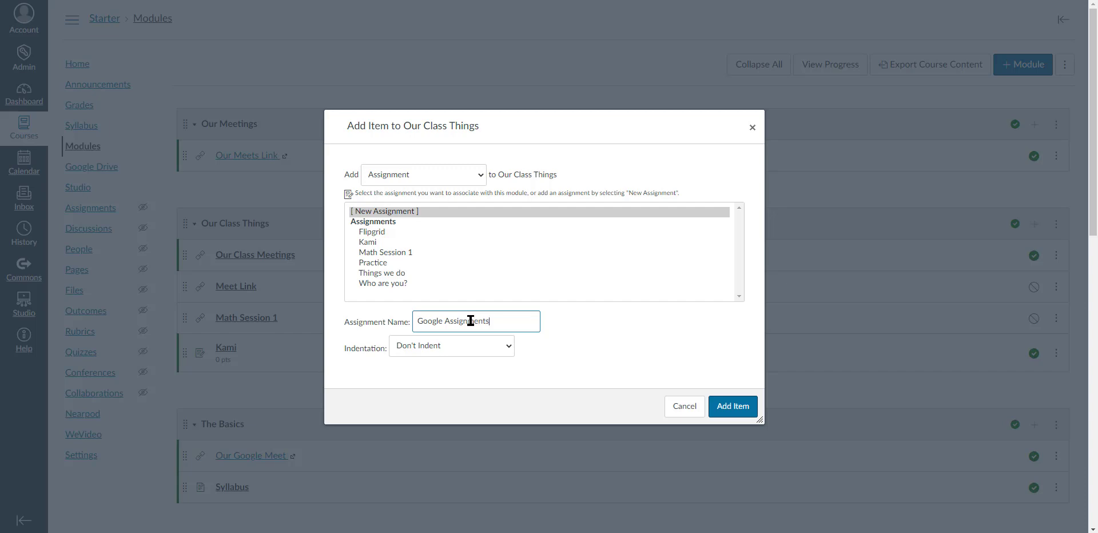
{"action": "left_click", "coordinate": [733, 406]}
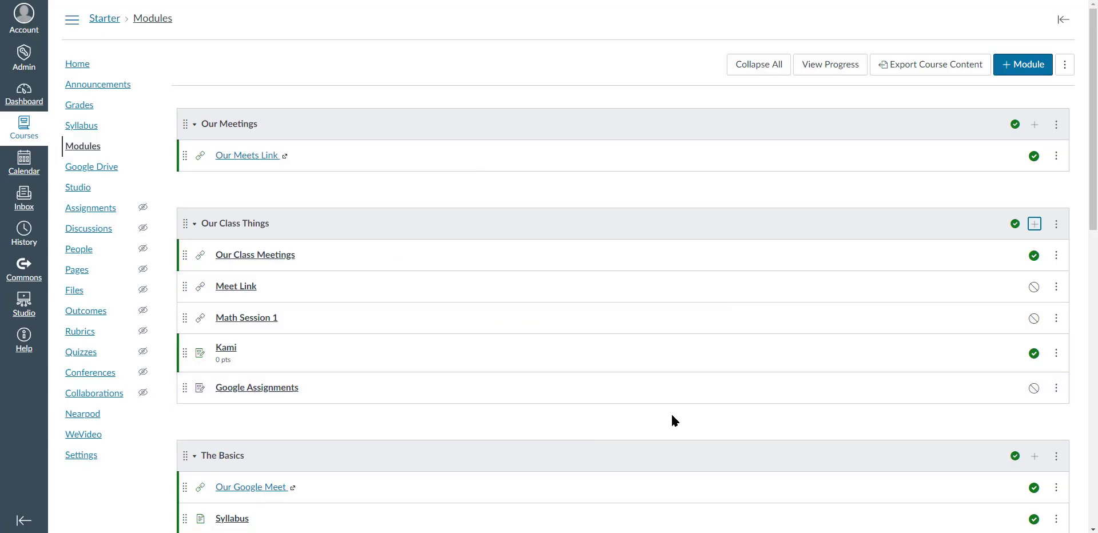
Edit the Google Assignments assignment and set its submission type to External Tool.
{"action": "left_click", "coordinate": [257, 387]}
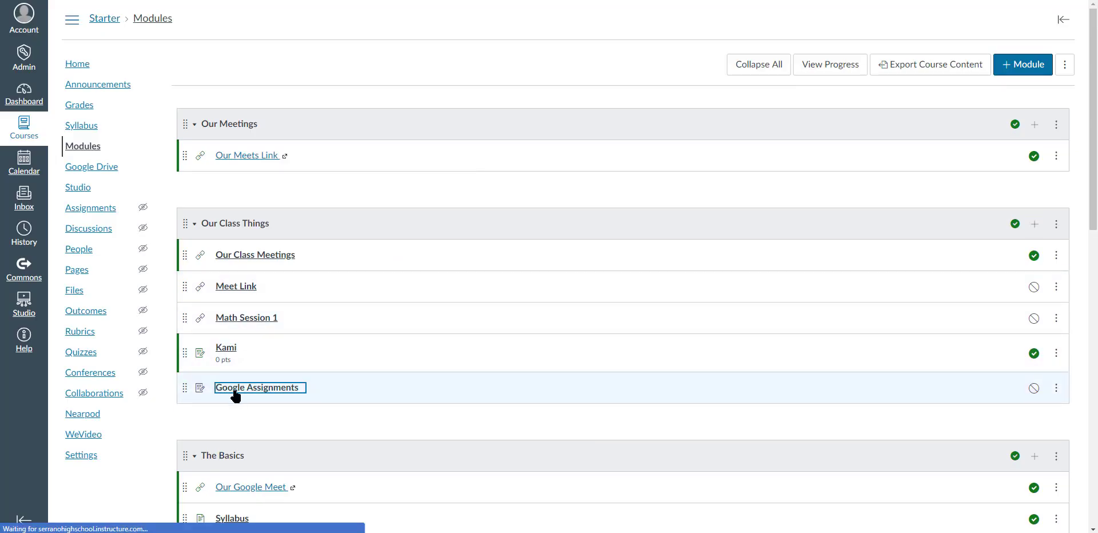
{"action": "left_click", "coordinate": [257, 387]}
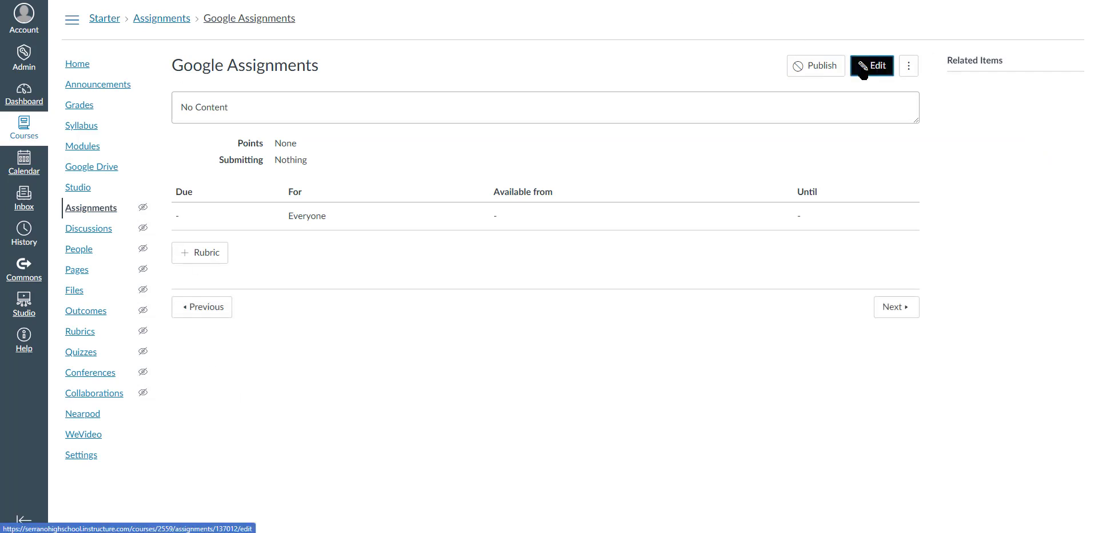
{"action": "left_click", "coordinate": [874, 65]}
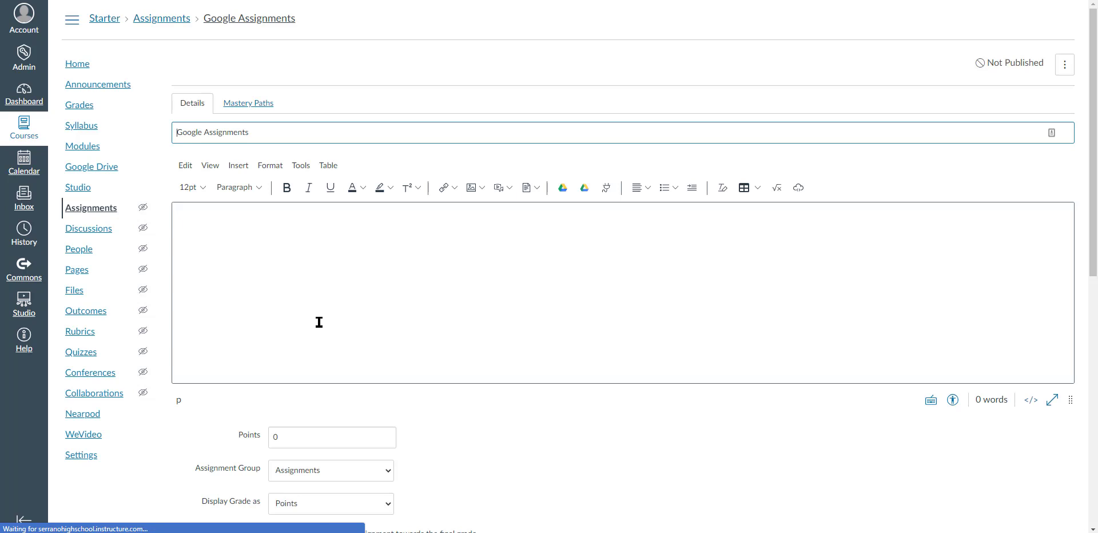
{"action": "left_click", "coordinate": [339, 348]}
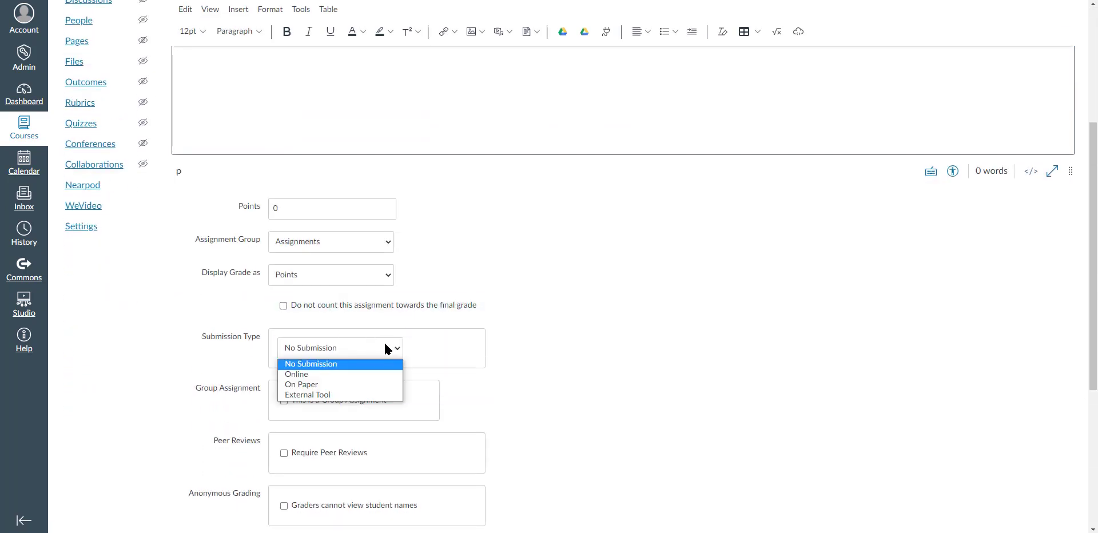
{"action": "left_click", "coordinate": [307, 394]}
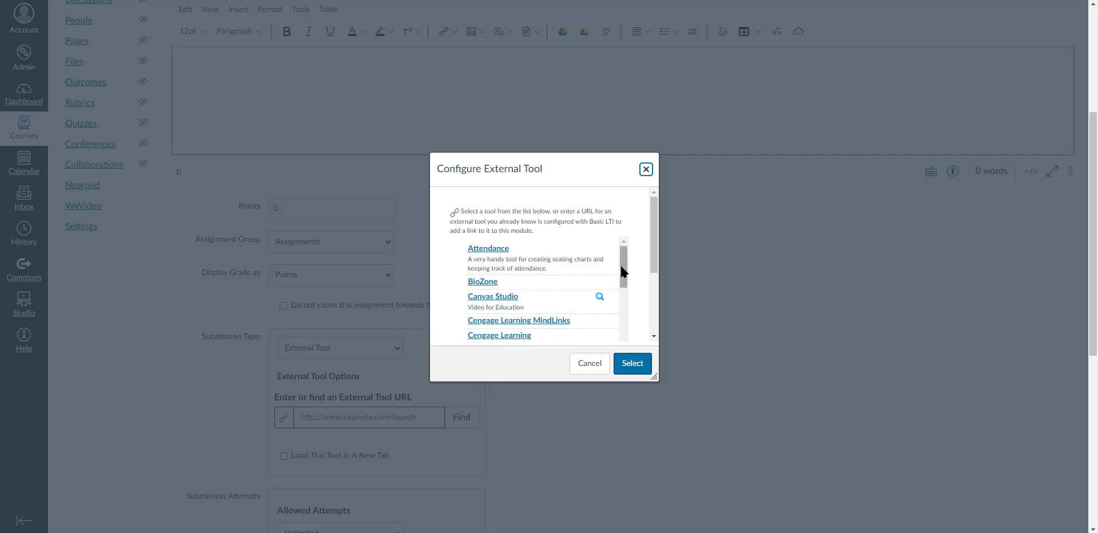
{"action": "scroll", "scroll_direction": "down", "scroll_amount": 3}
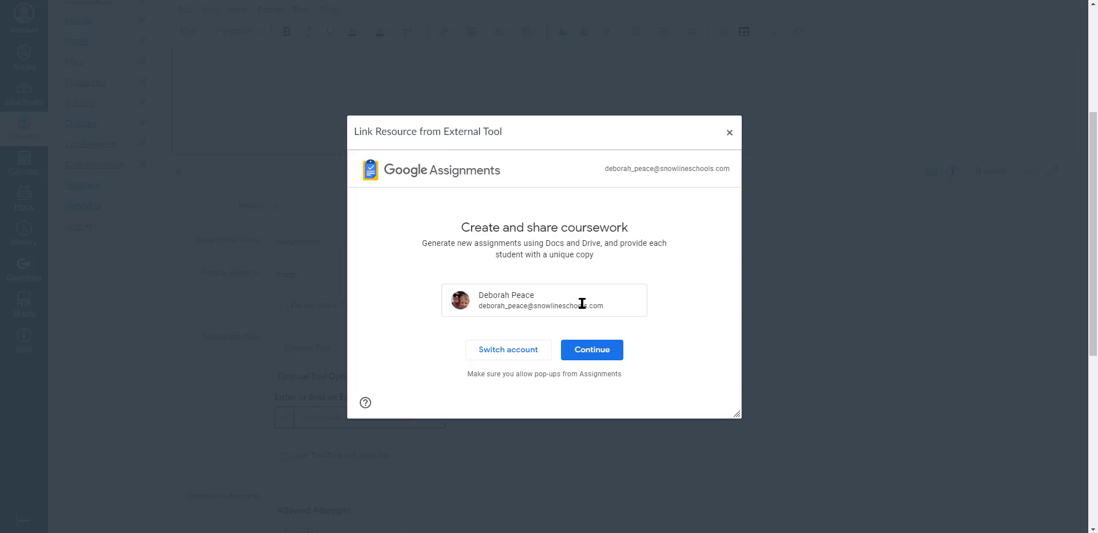
{"action": "mouse_move", "coordinate": [618, 367]}
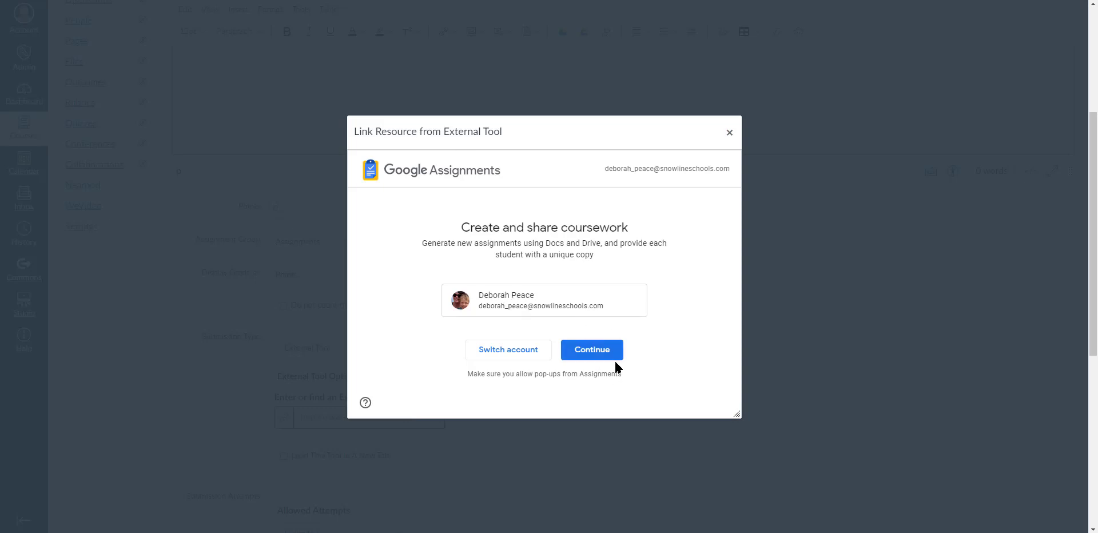
Continue with the teacher account and switch on plagiarism (originality) checking.
{"action": "left_click", "coordinate": [591, 350]}
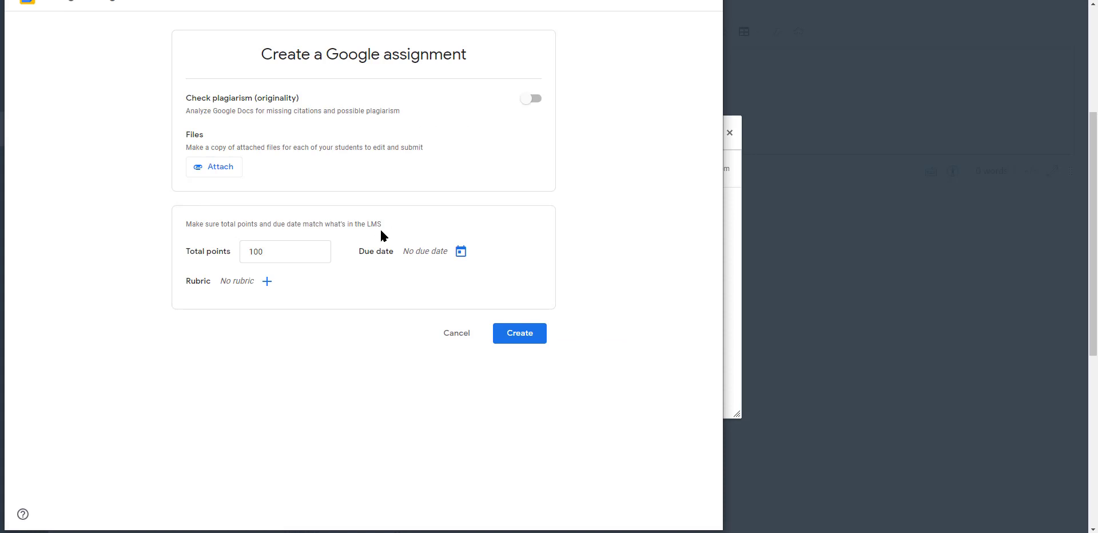
{"action": "mouse_move", "coordinate": [518, 108]}
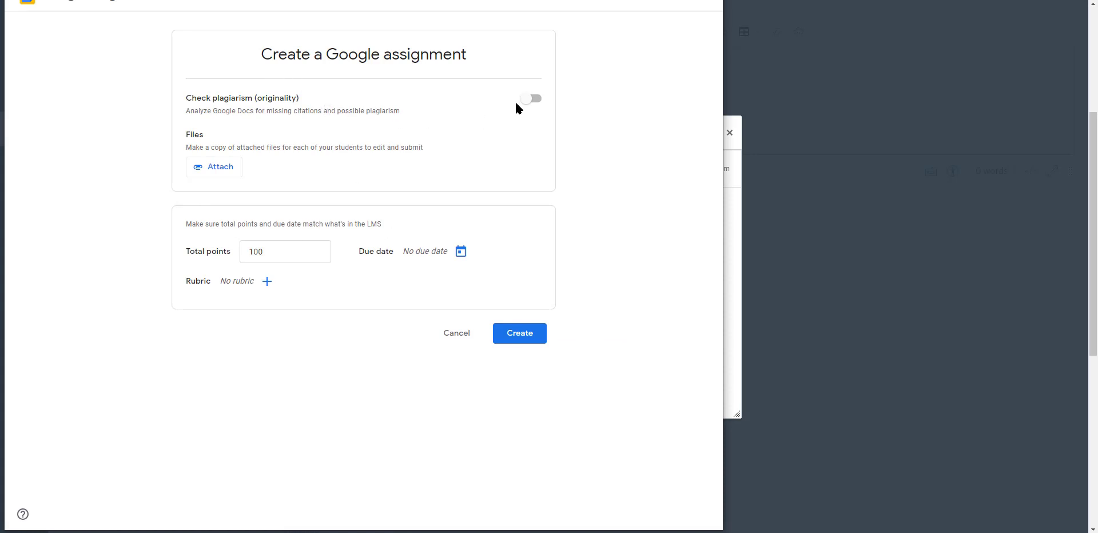
{"action": "left_click", "coordinate": [531, 98]}
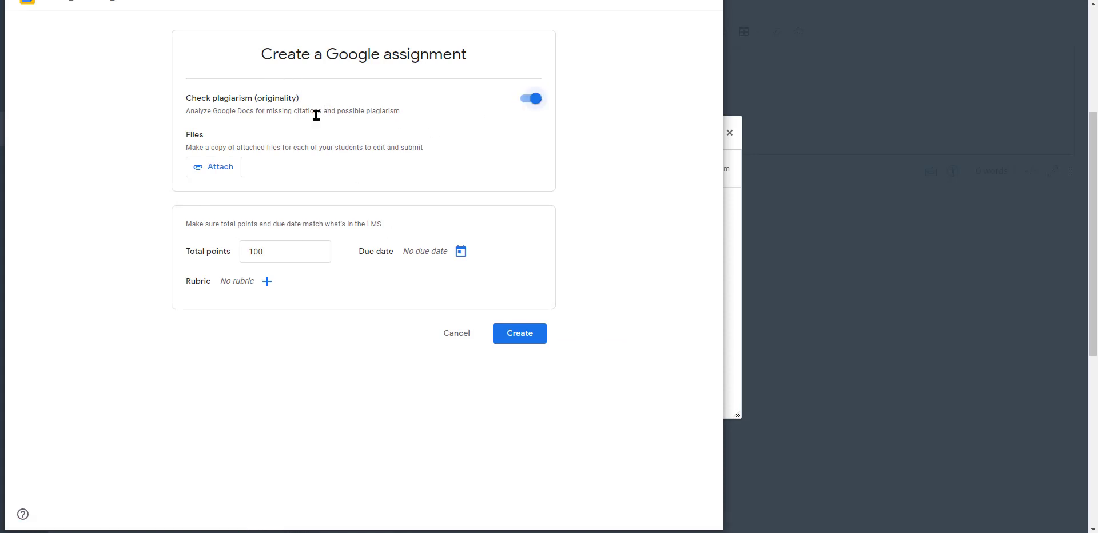
{"action": "mouse_move", "coordinate": [401, 118]}
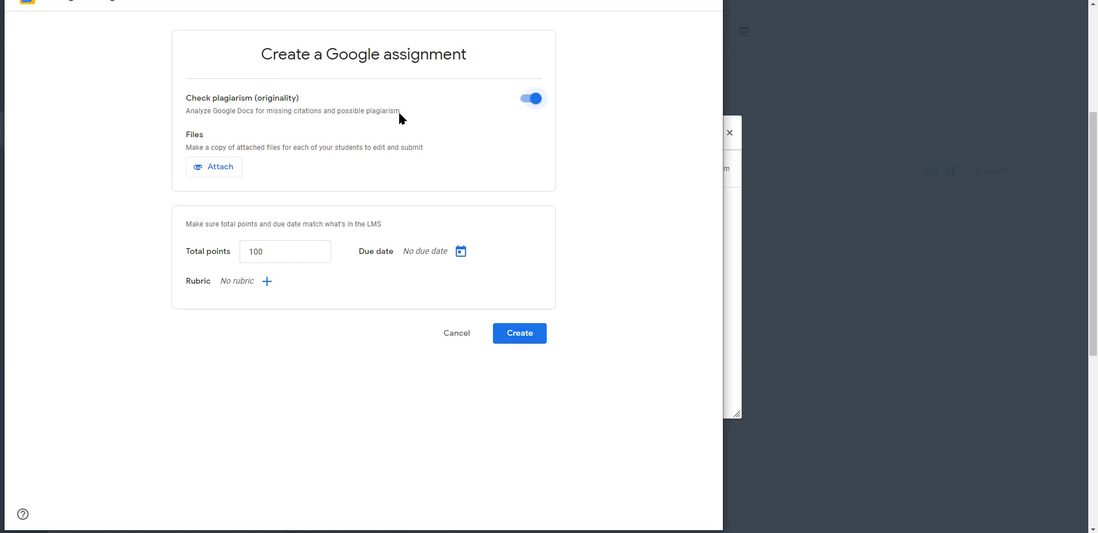
{"action": "mouse_move", "coordinate": [523, 107]}
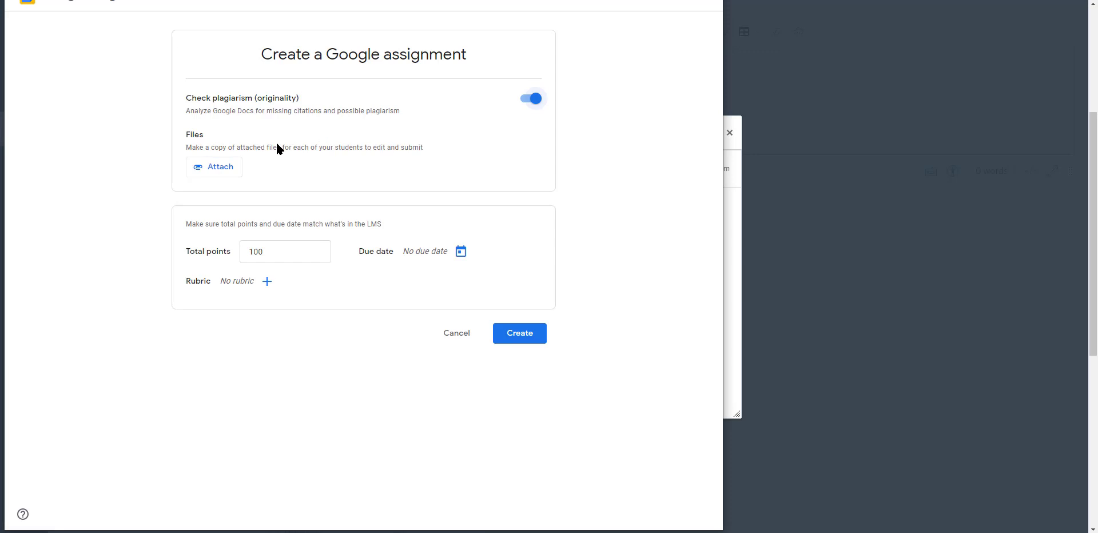
{"action": "mouse_move", "coordinate": [204, 171]}
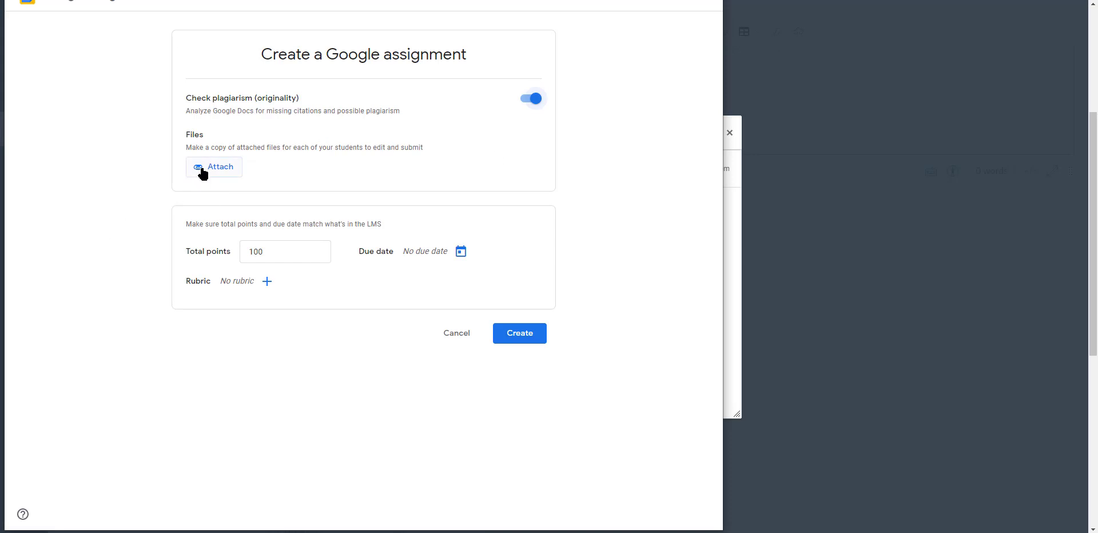
{"action": "left_click", "coordinate": [214, 167]}
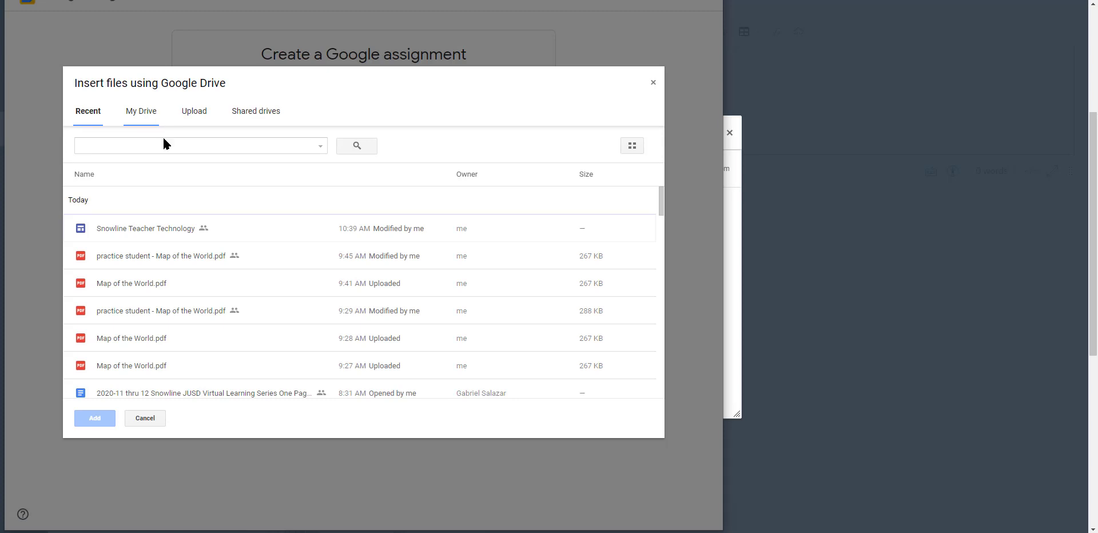
{"action": "scroll", "scroll_direction": "down", "scroll_amount": 3}
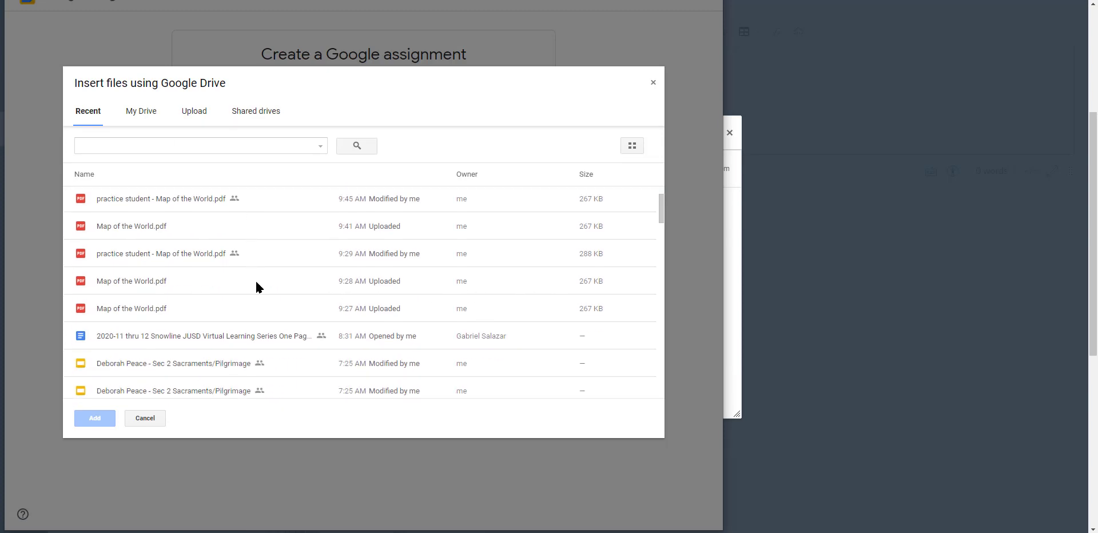
{"action": "scroll", "scroll_direction": "down", "scroll_amount": 3}
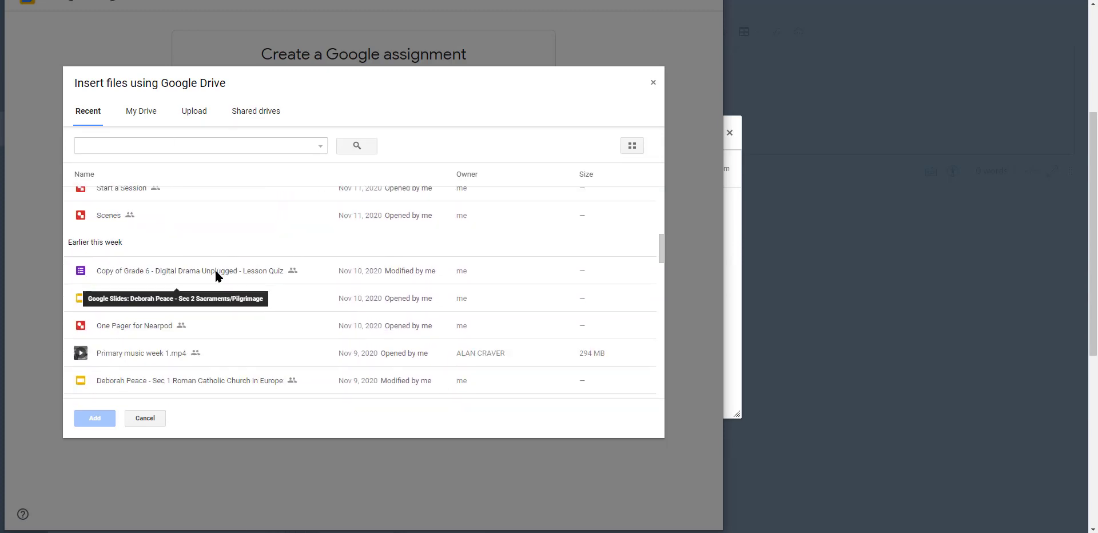
{"action": "scroll", "scroll_direction": "down", "scroll_amount": 3}
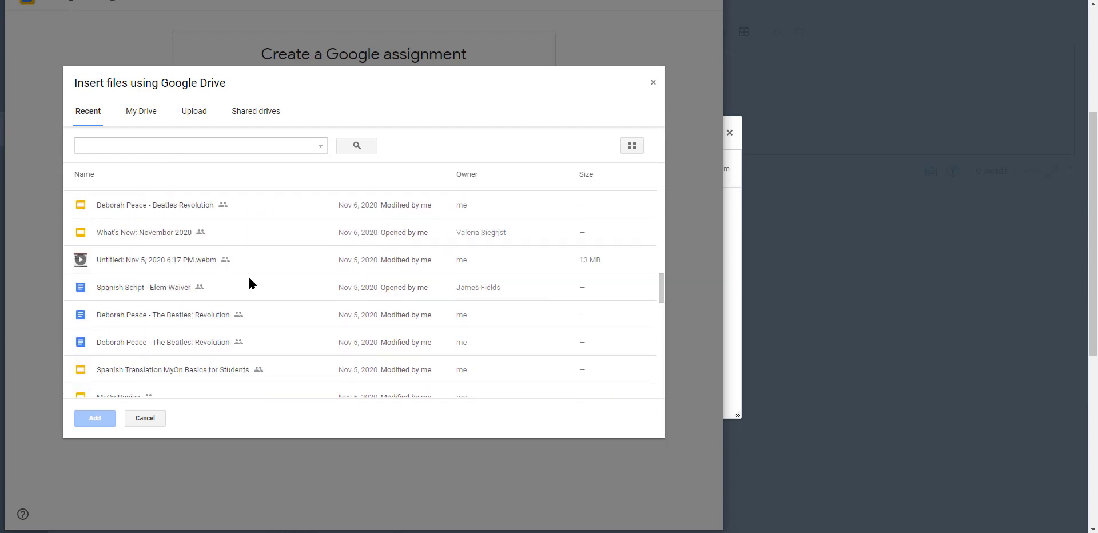
{"action": "mouse_move", "coordinate": [79, 337]}
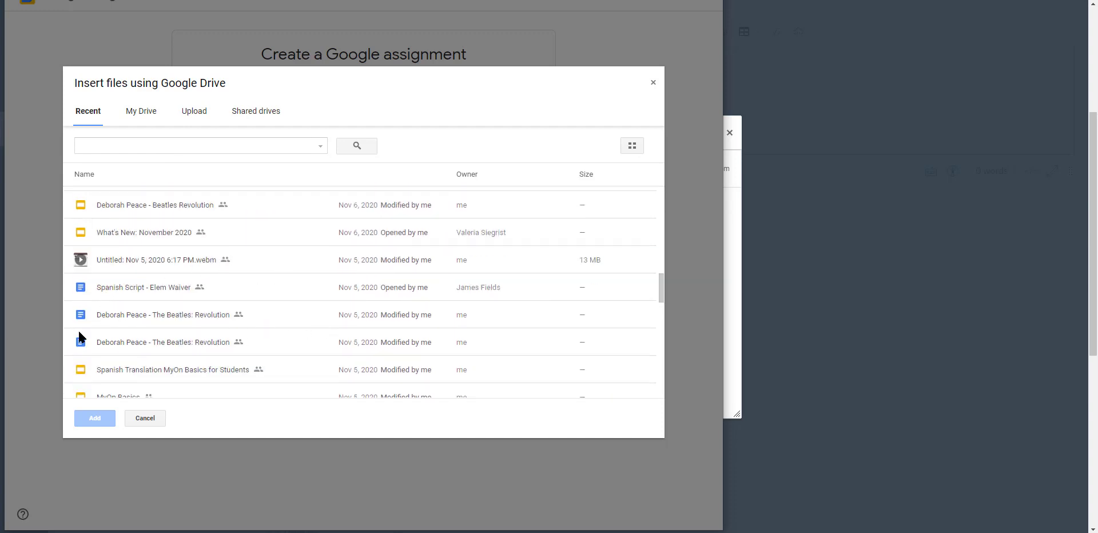
{"action": "left_click", "coordinate": [163, 315]}
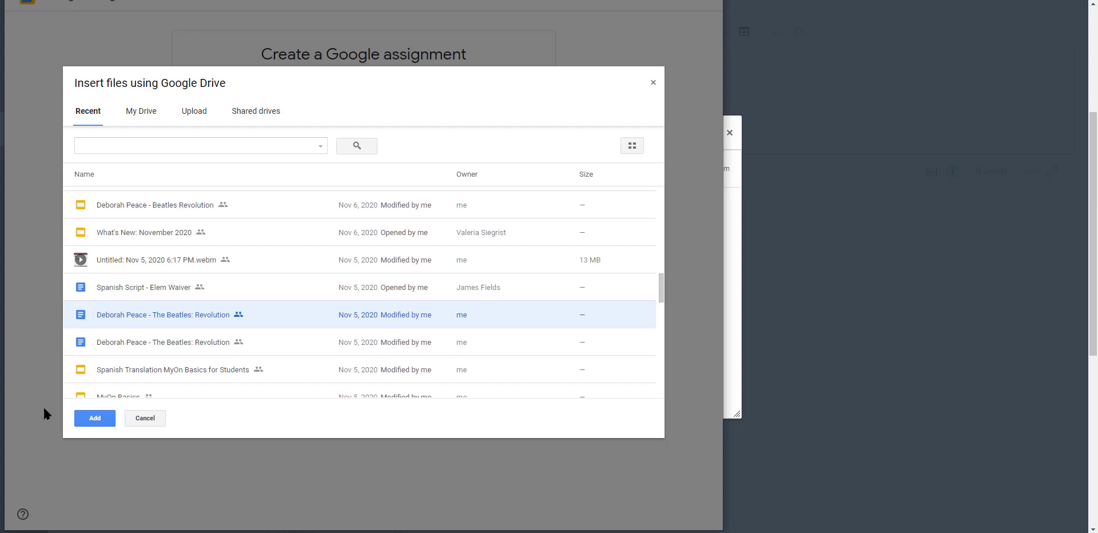
{"action": "left_click", "coordinate": [95, 418]}
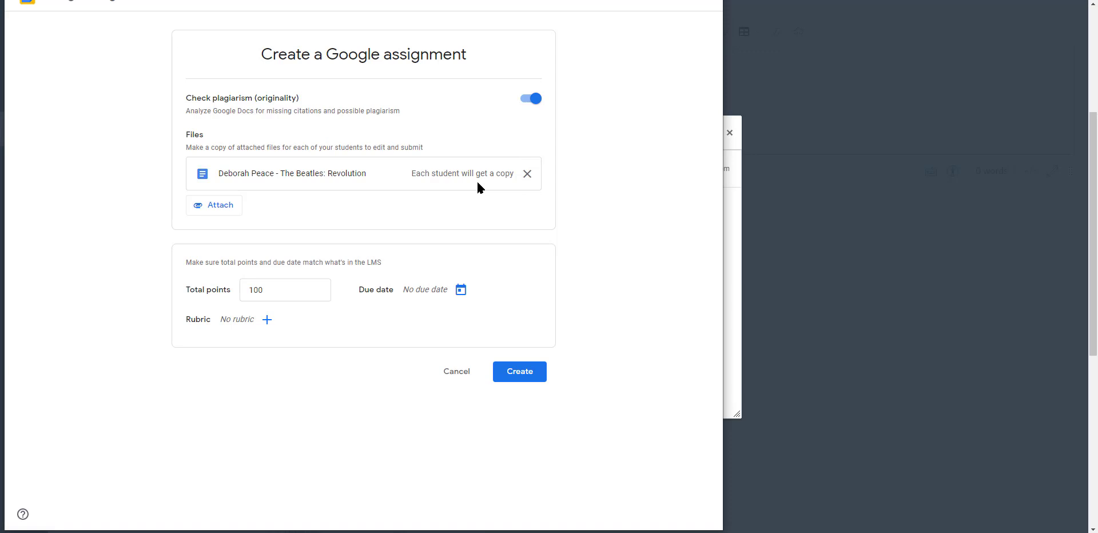
{"action": "mouse_move", "coordinate": [267, 320]}
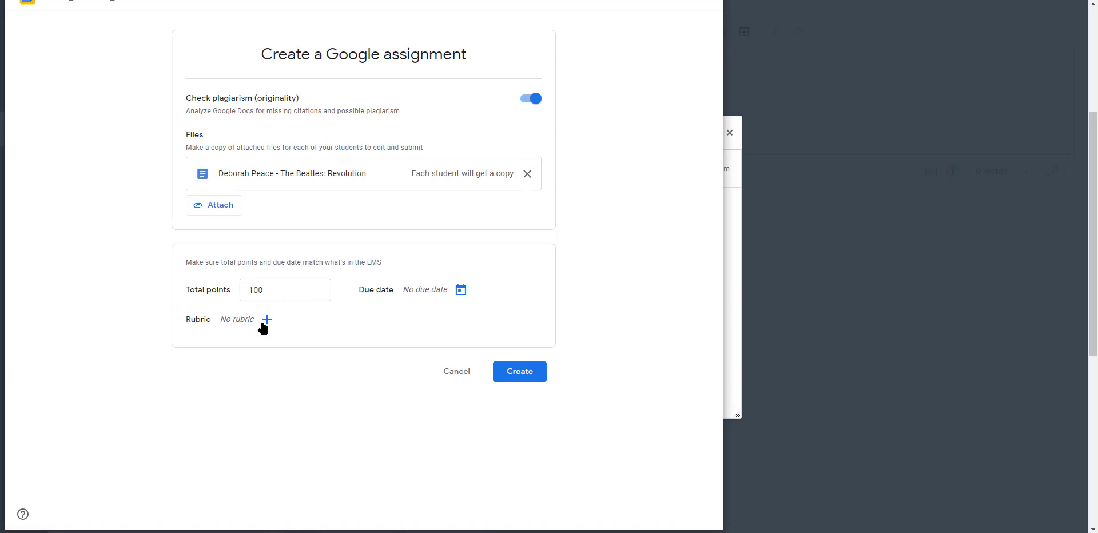
Show the rubric options: create, reuse, or import from Sheets.
{"action": "left_click", "coordinate": [267, 320]}
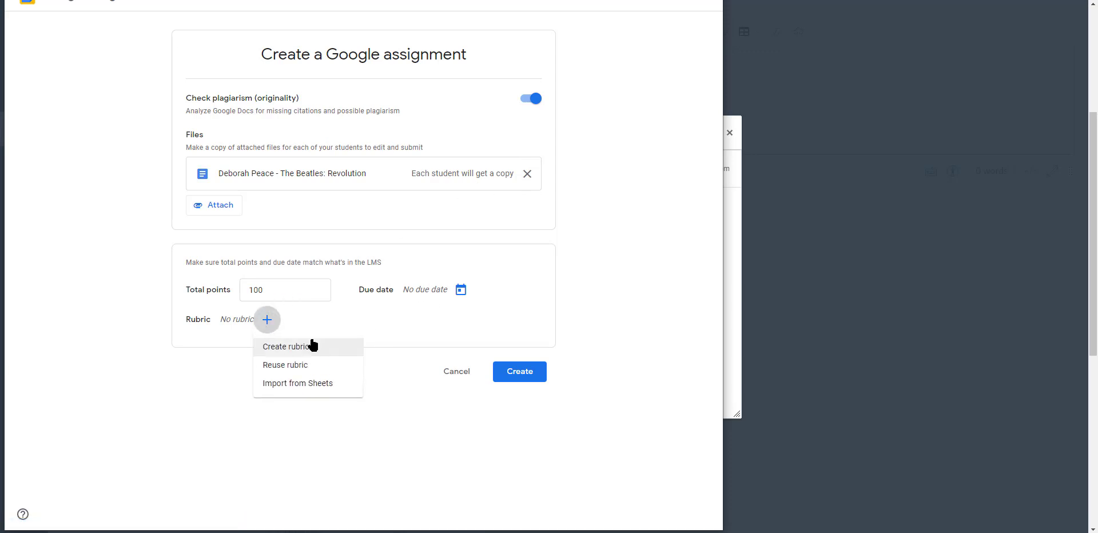
{"action": "mouse_move", "coordinate": [270, 377]}
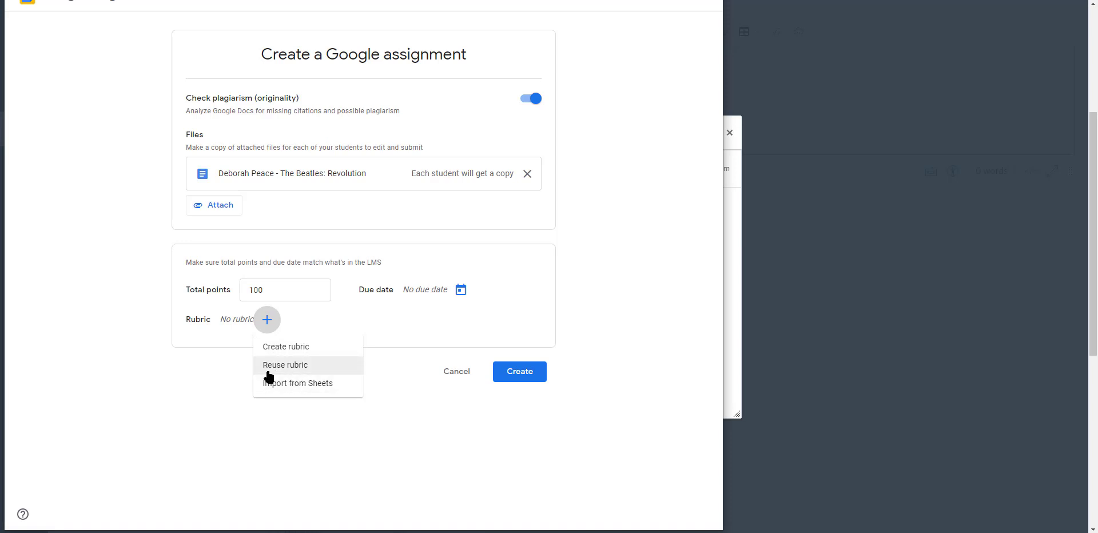
{"action": "mouse_move", "coordinate": [503, 389]}
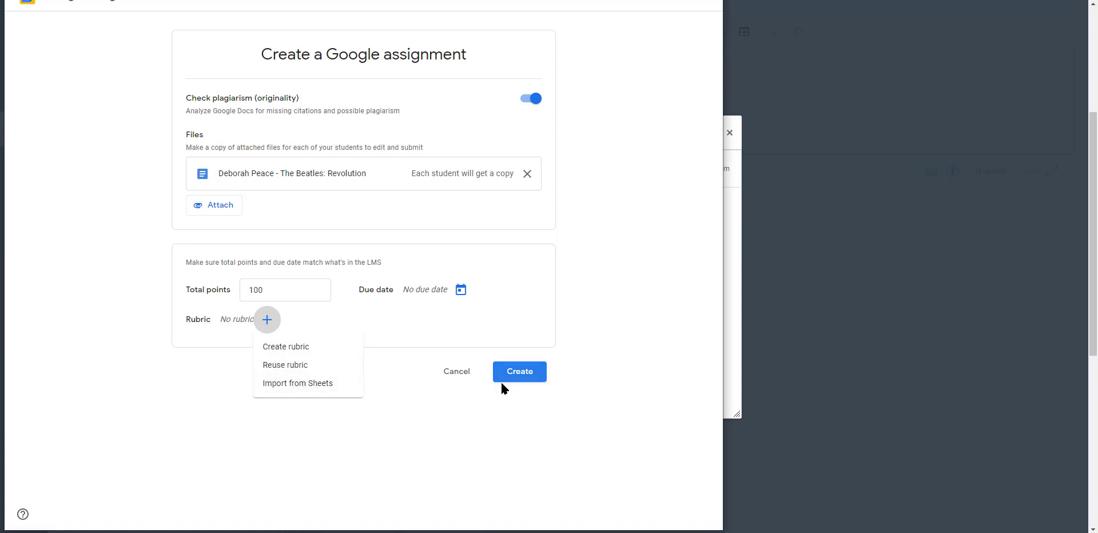
Create the Google assignment, linking it as the Canvas assignment's external tool.
{"action": "left_click", "coordinate": [520, 371]}
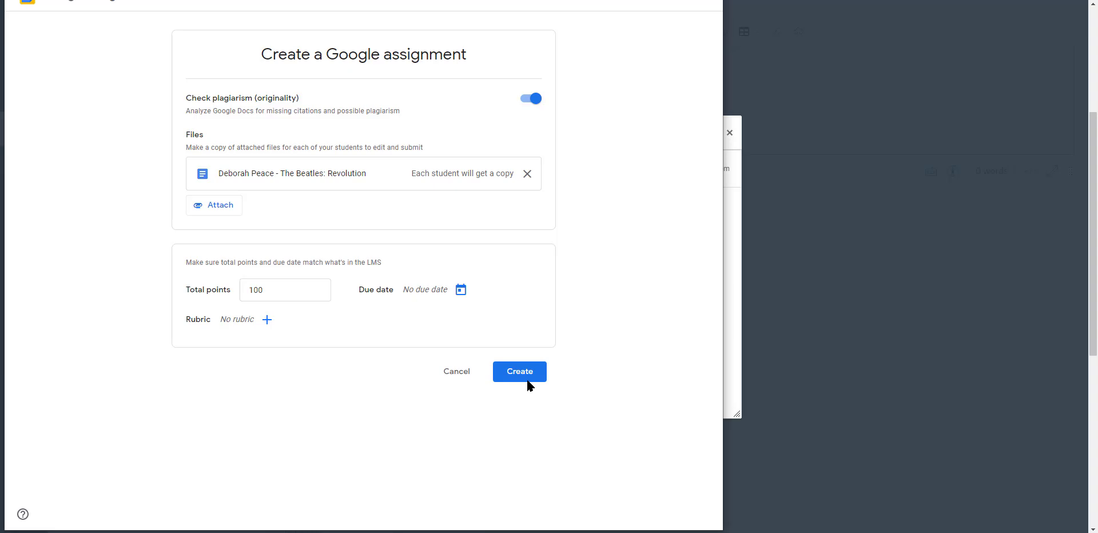
{"action": "left_click", "coordinate": [519, 372]}
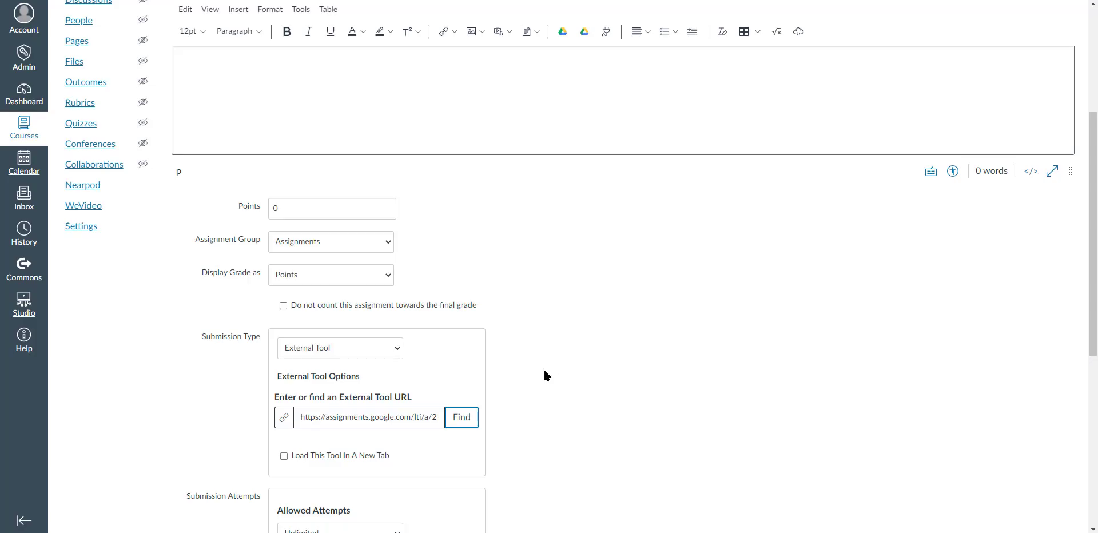
{"action": "scroll", "scroll_direction": "down", "scroll_amount": 3}
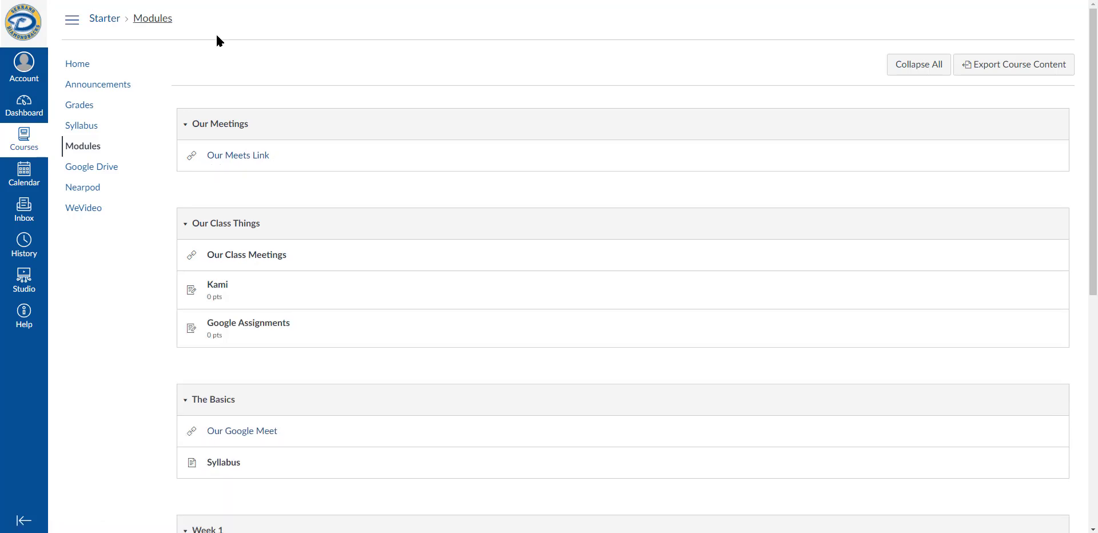
As the student, open Google Assignments from Modules to view the Revolution doc copy.
{"action": "left_click", "coordinate": [248, 323]}
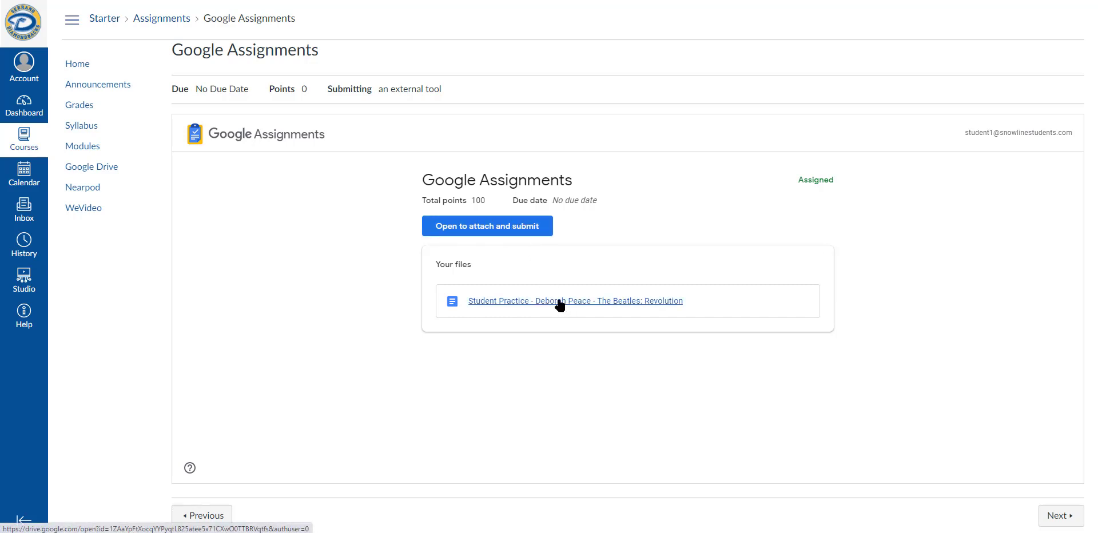
{"action": "left_click", "coordinate": [575, 301]}
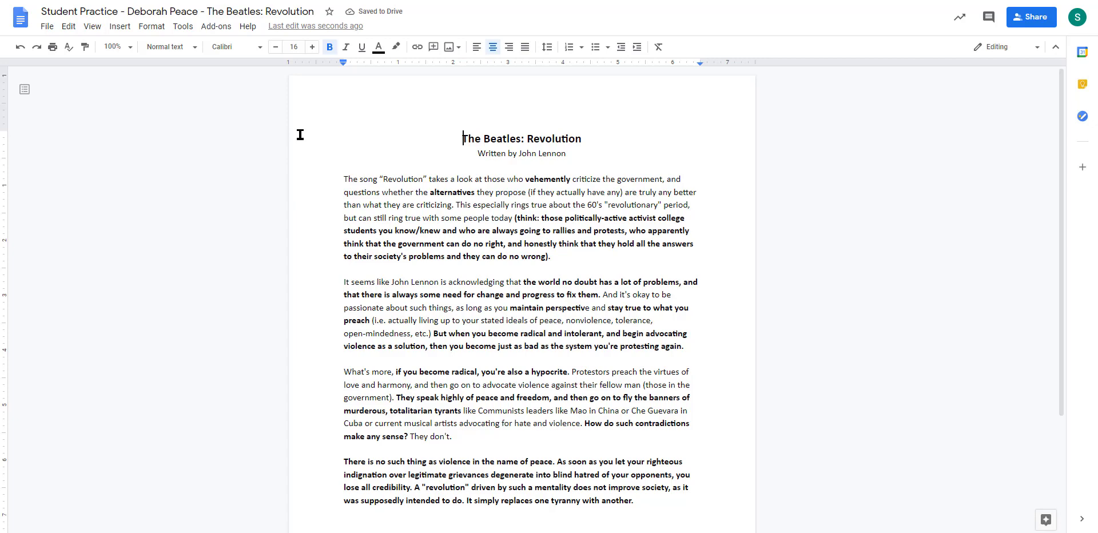
{"action": "mouse_move", "coordinate": [606, 173]}
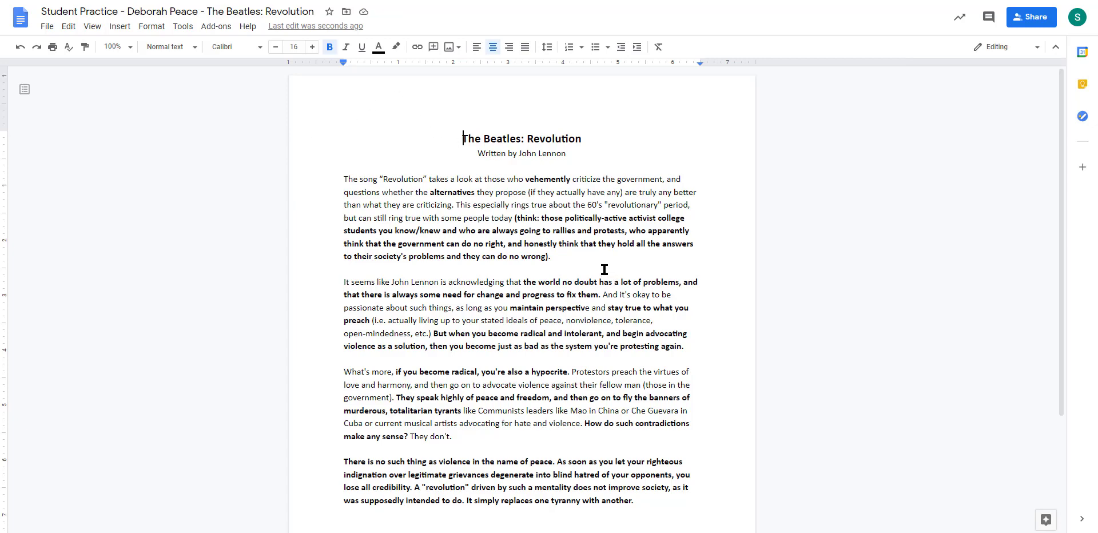
{"action": "mouse_move", "coordinate": [551, 238]}
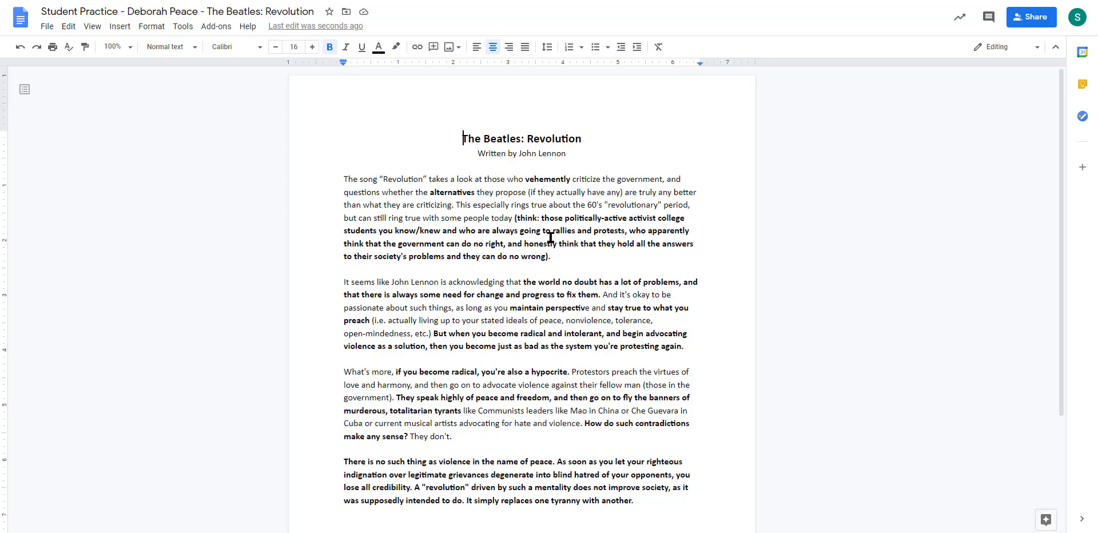
{"action": "mouse_move", "coordinate": [578, 247]}
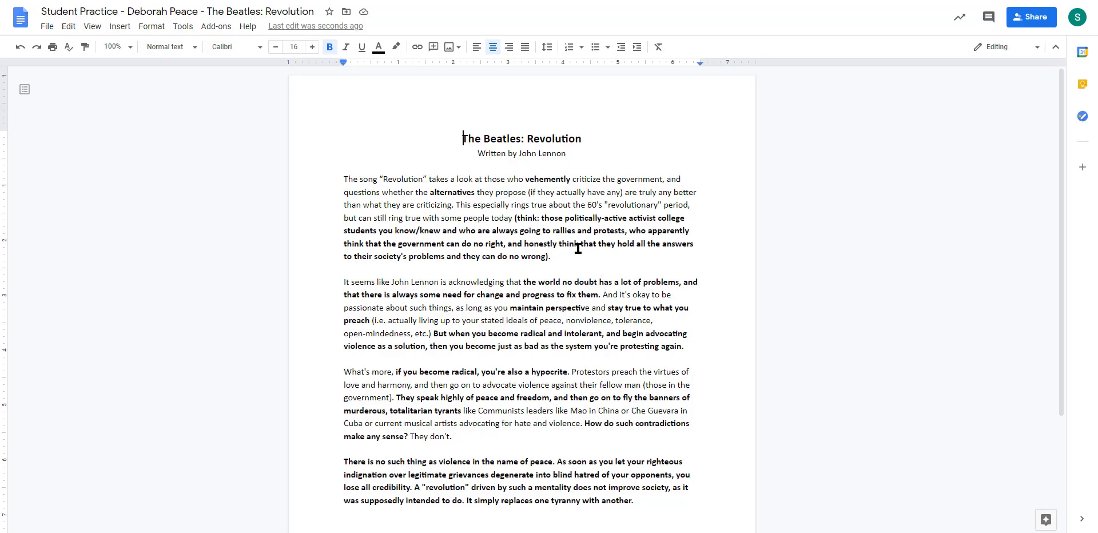
{"action": "mouse_move", "coordinate": [668, 179]}
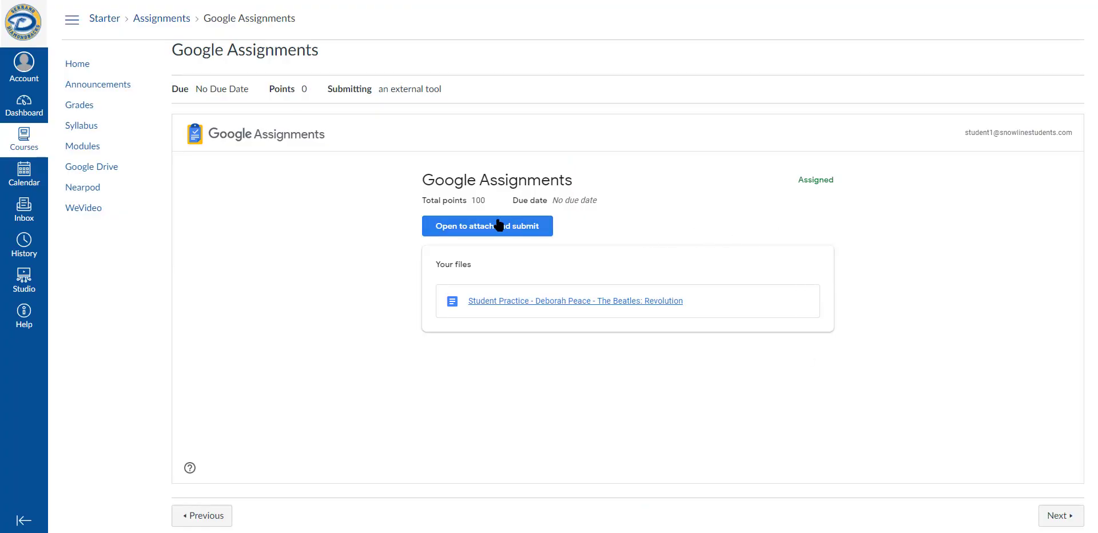
Run an originality report on the student's Revolution essay, which finds no matches.
{"action": "left_click", "coordinate": [487, 226]}
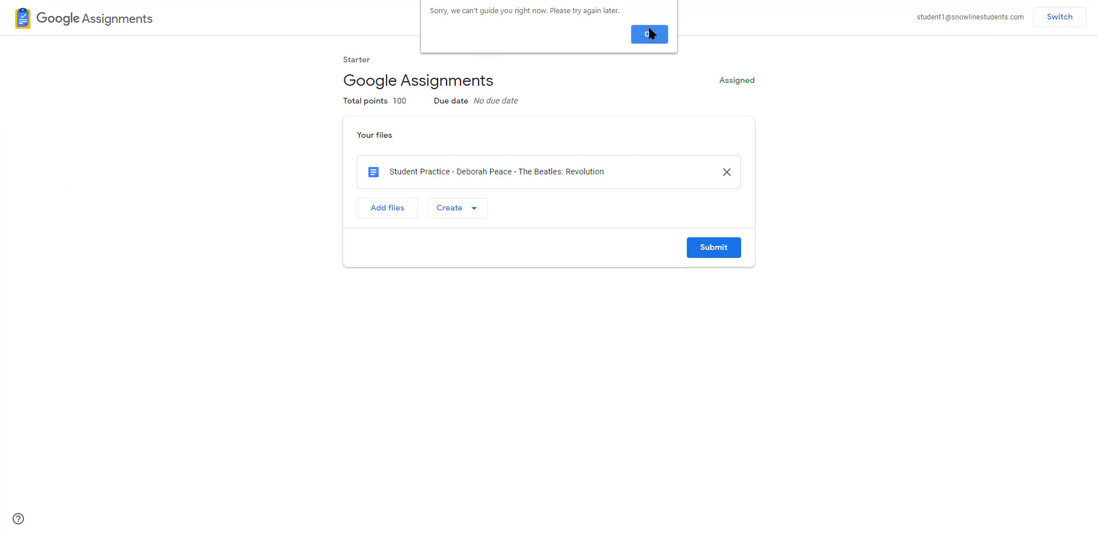
{"action": "left_click", "coordinate": [648, 34]}
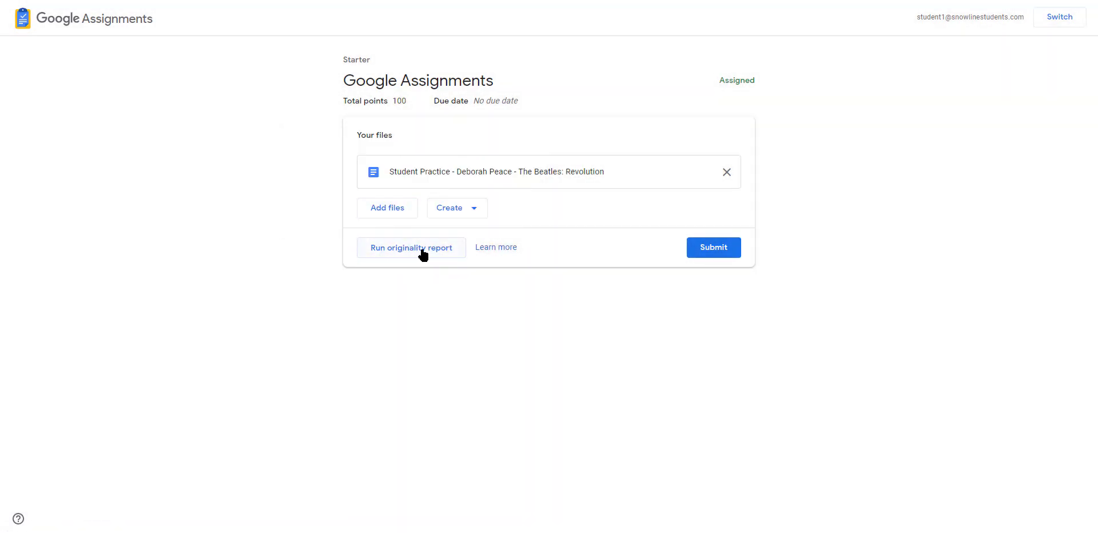
{"action": "left_click", "coordinate": [412, 247]}
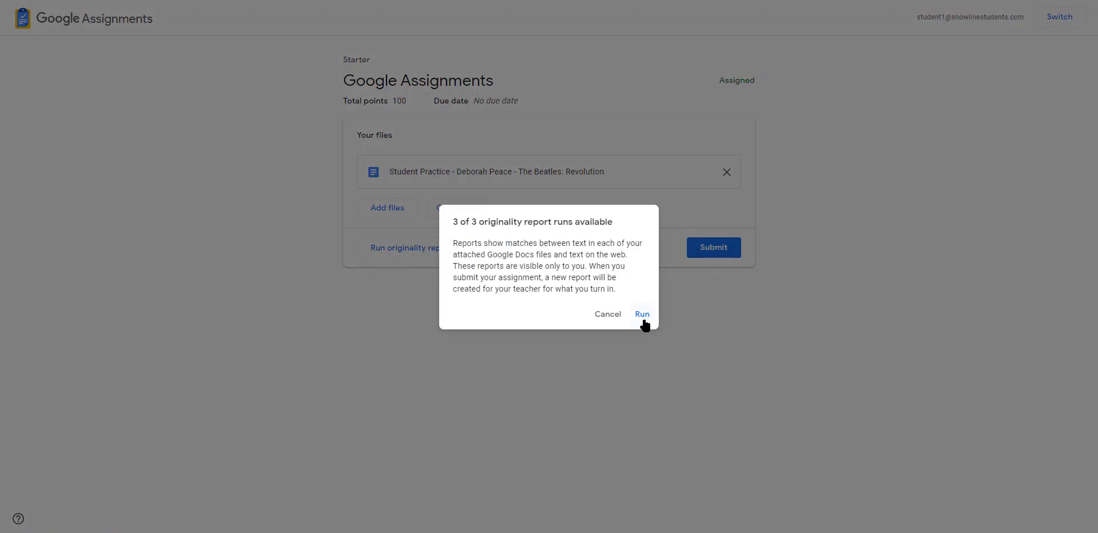
{"action": "left_click", "coordinate": [642, 314]}
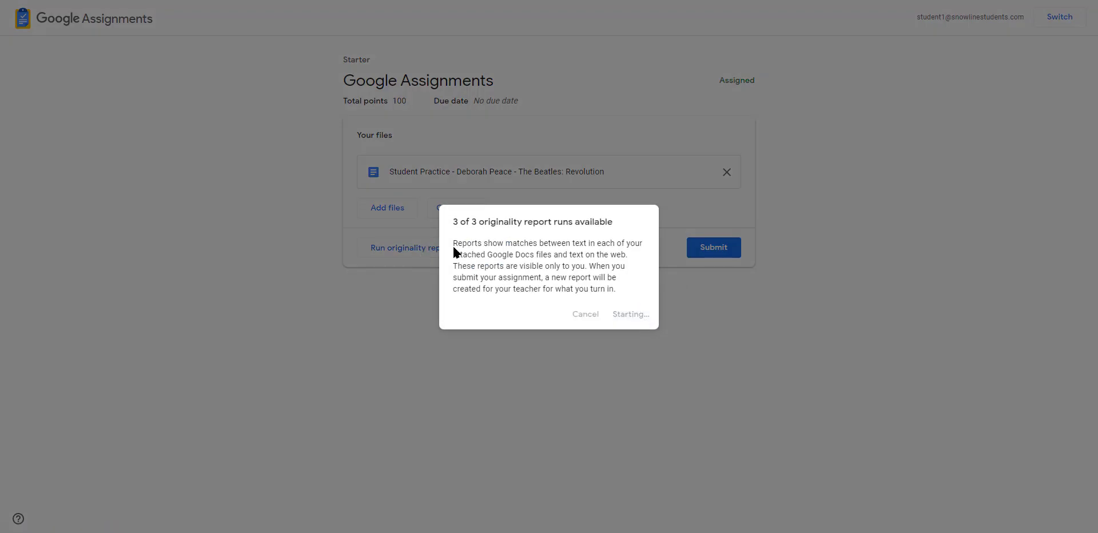
{"action": "left_click", "coordinate": [631, 314]}
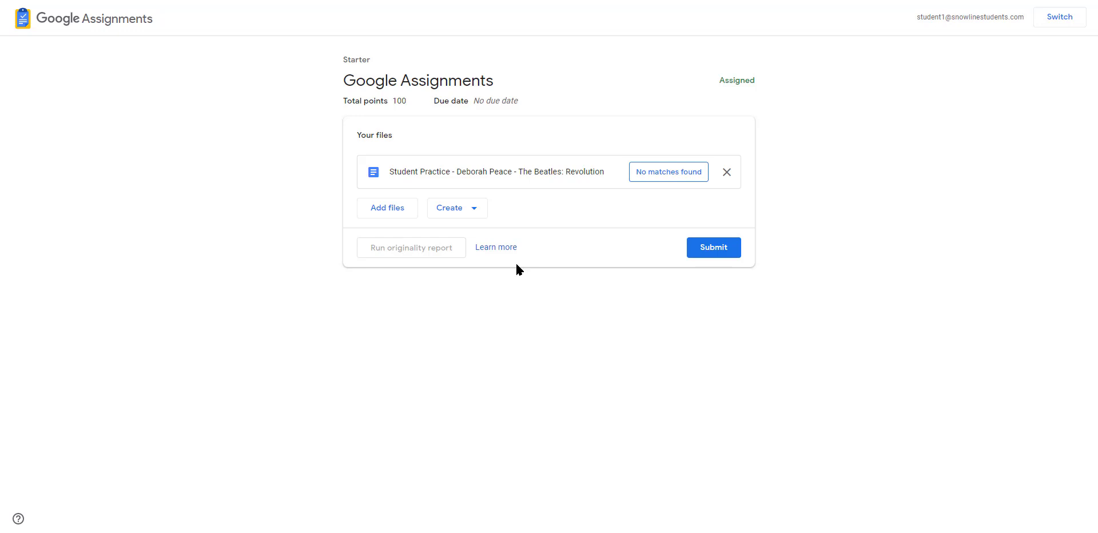
{"action": "mouse_move", "coordinate": [513, 258]}
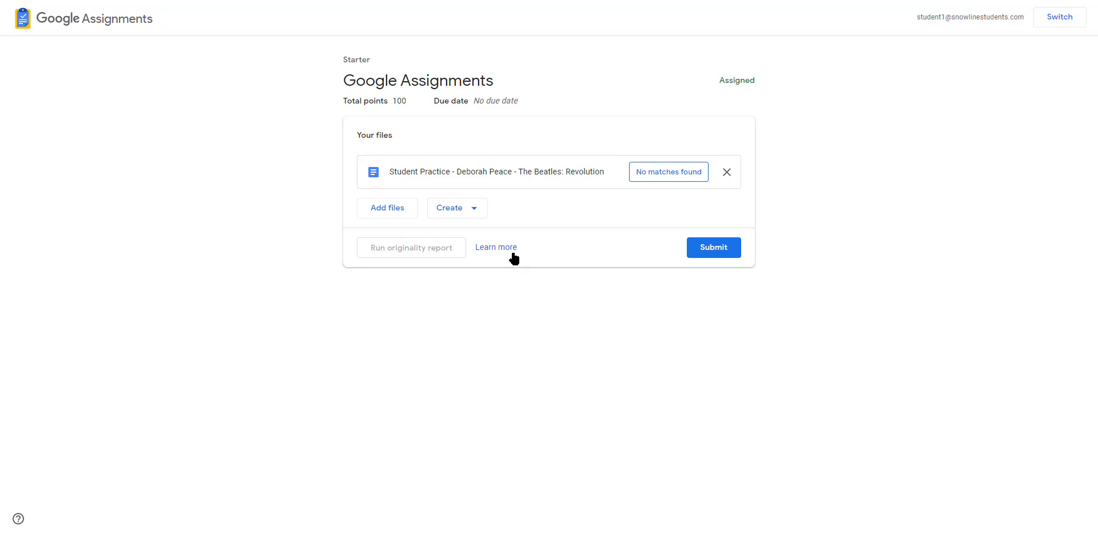
{"action": "mouse_move", "coordinate": [510, 274]}
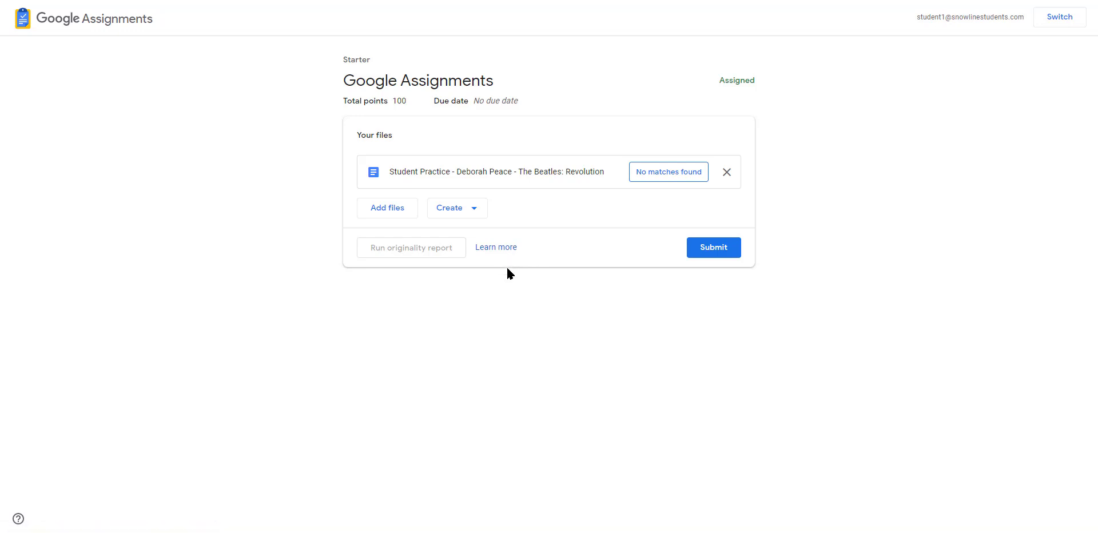
{"action": "mouse_move", "coordinate": [479, 217]}
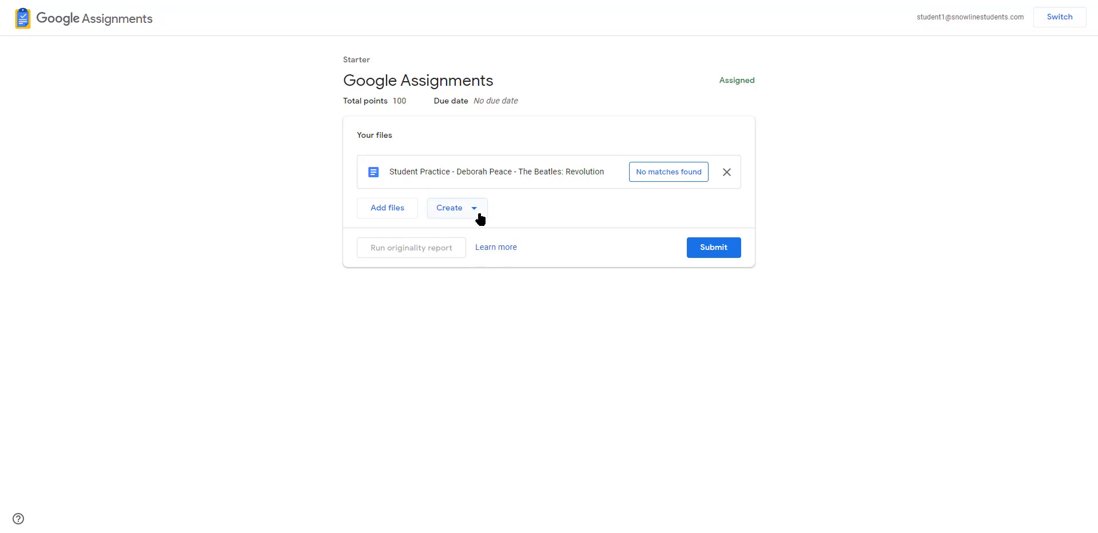
Submit the Revolution essay as the student's assignment work.
{"action": "left_click", "coordinate": [457, 208]}
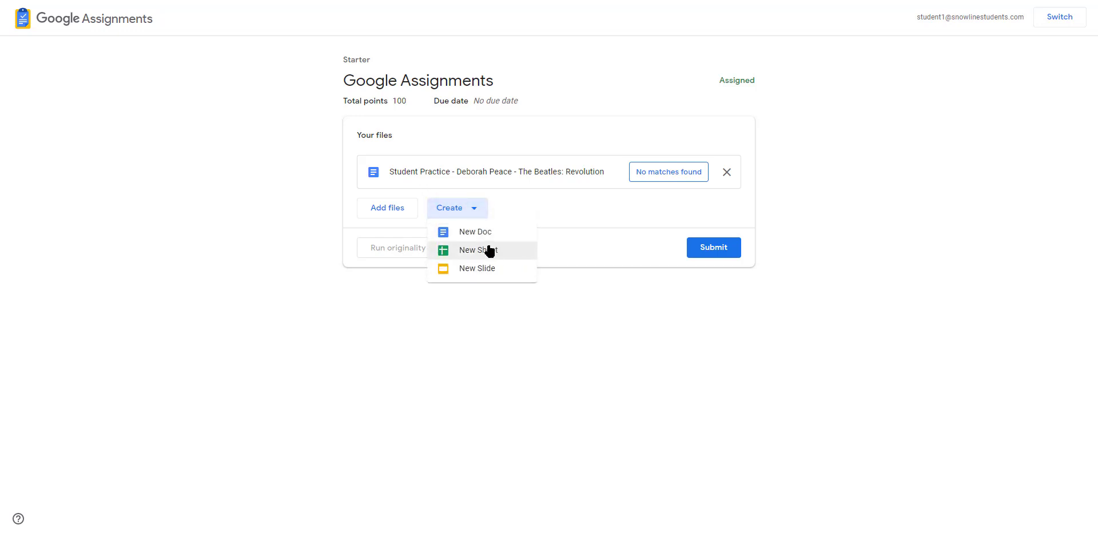
{"action": "mouse_move", "coordinate": [598, 182]}
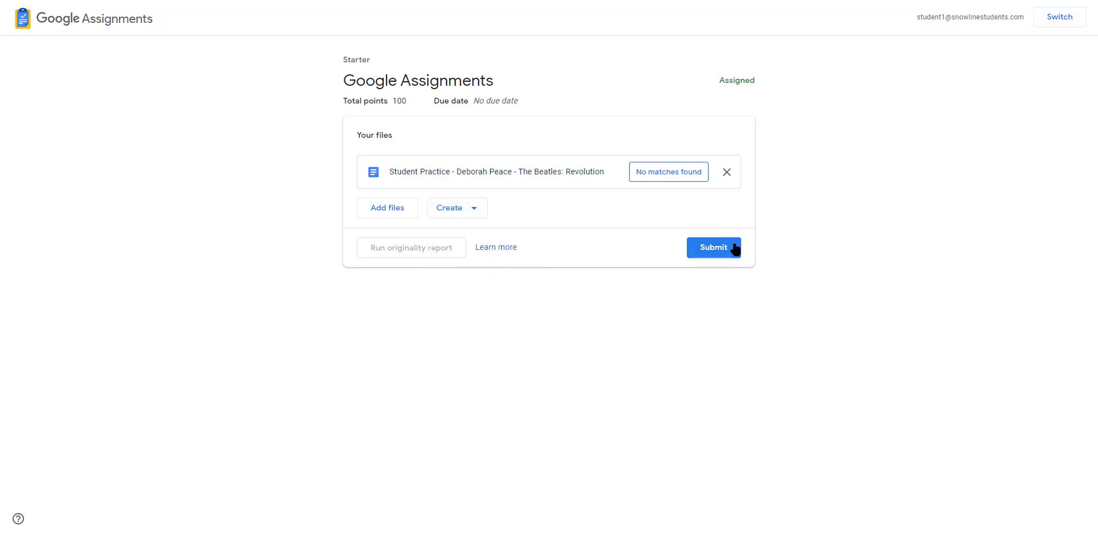
{"action": "left_click", "coordinate": [713, 247]}
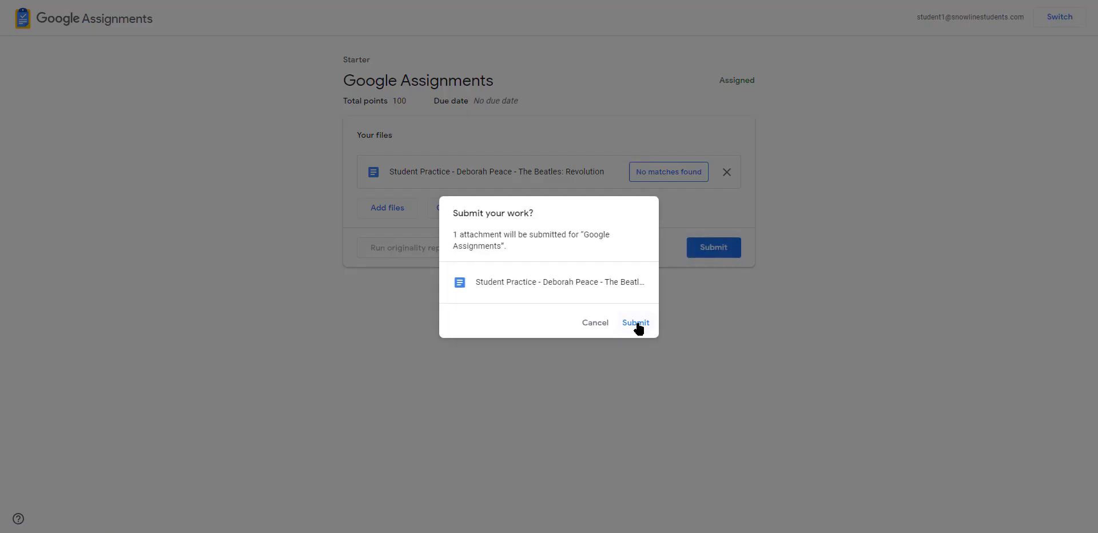
{"action": "left_click", "coordinate": [636, 323]}
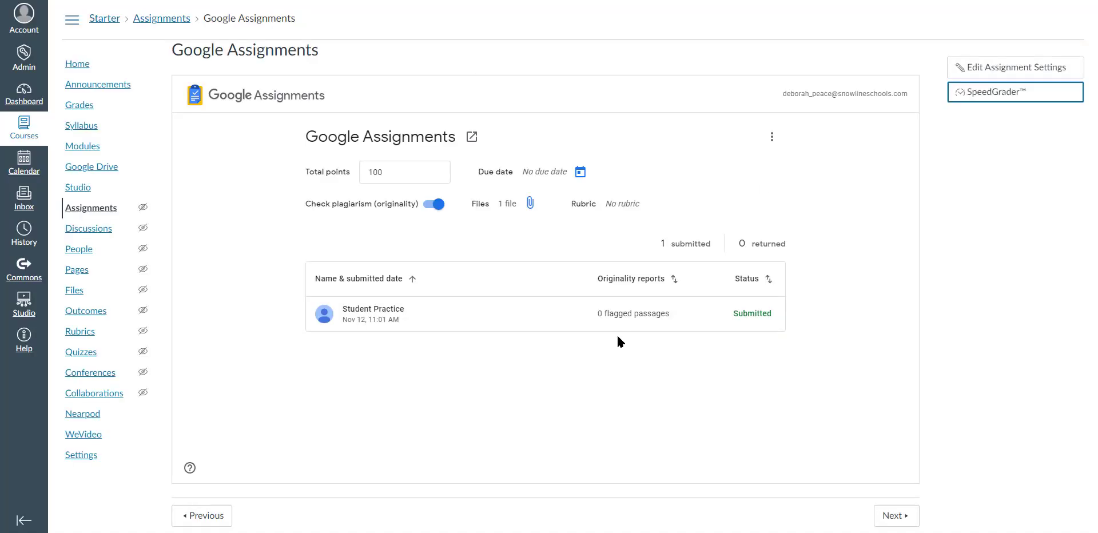
{"action": "mouse_move", "coordinate": [613, 344]}
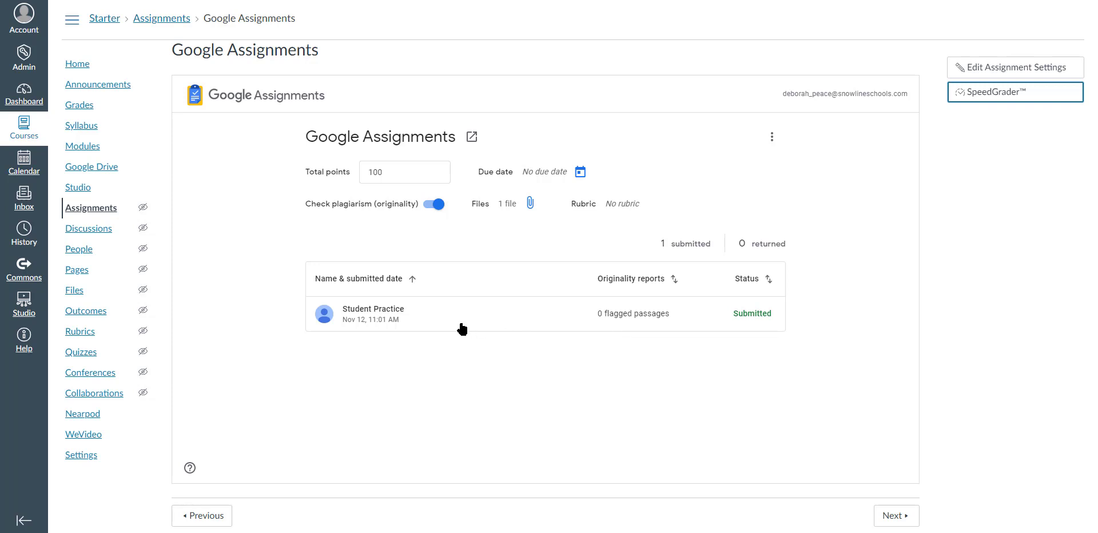
Open Student Practice's submitted Revolution essay in the grading view.
{"action": "left_click", "coordinate": [1016, 92]}
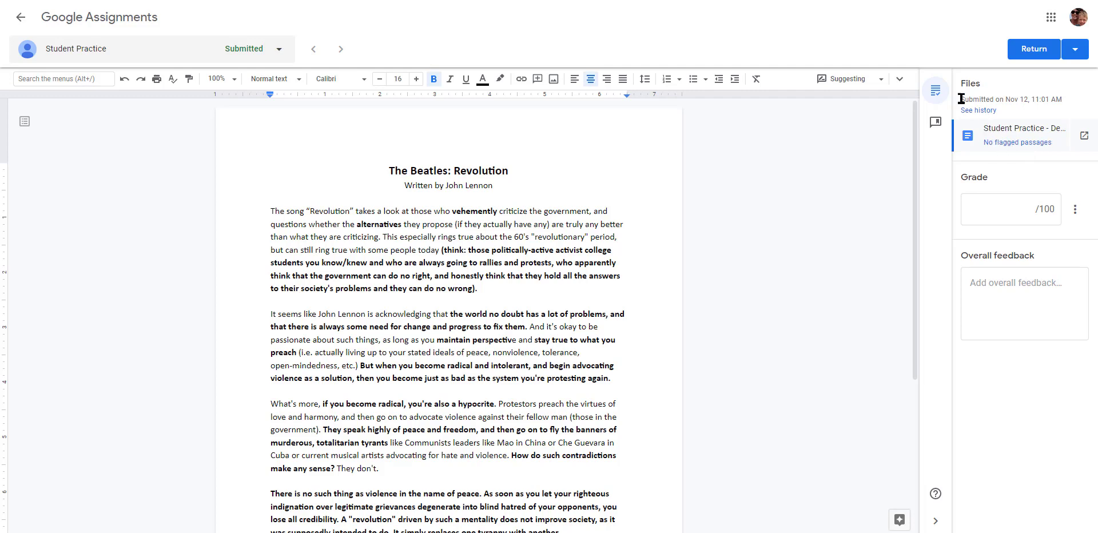
{"action": "mouse_move", "coordinate": [1034, 149]}
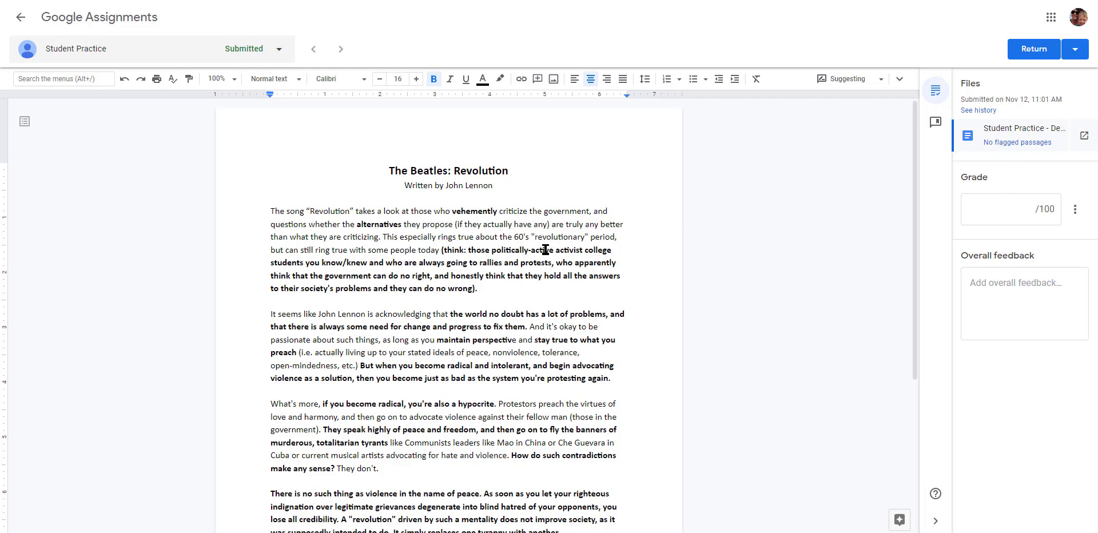
{"action": "mouse_move", "coordinate": [860, 80]}
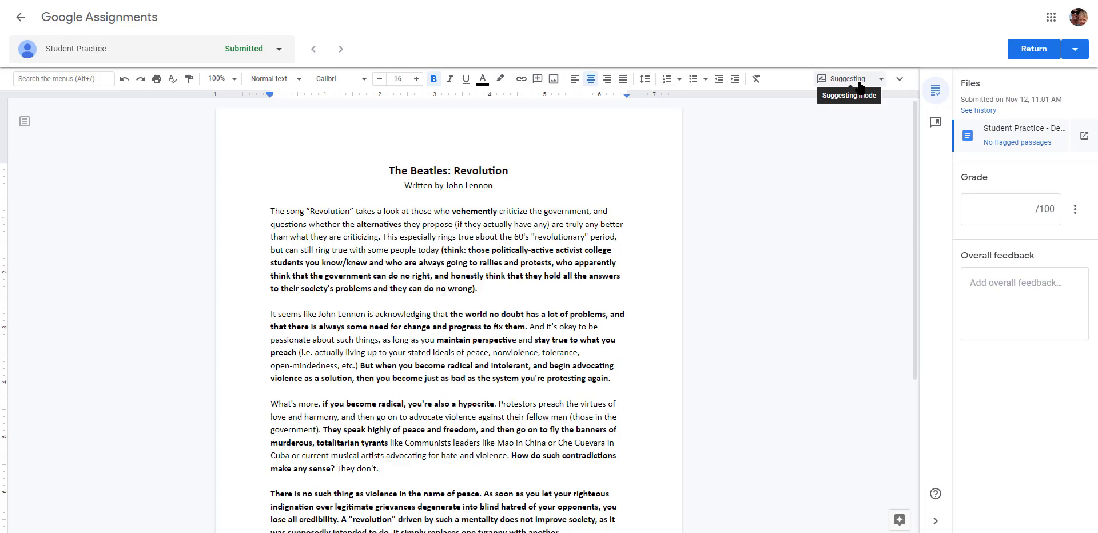
{"action": "mouse_move", "coordinate": [457, 211]}
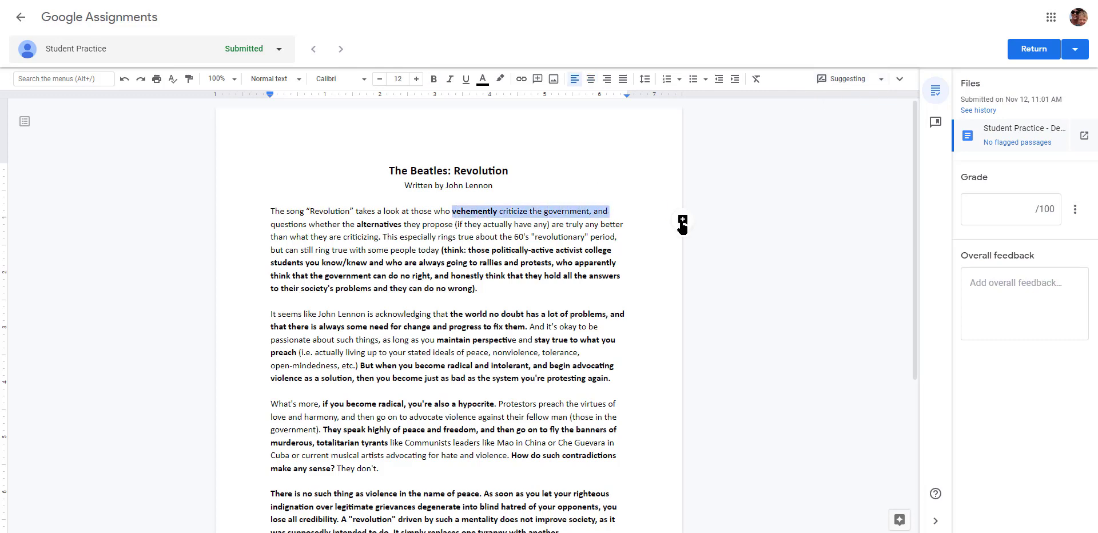
{"action": "mouse_move", "coordinate": [683, 218]}
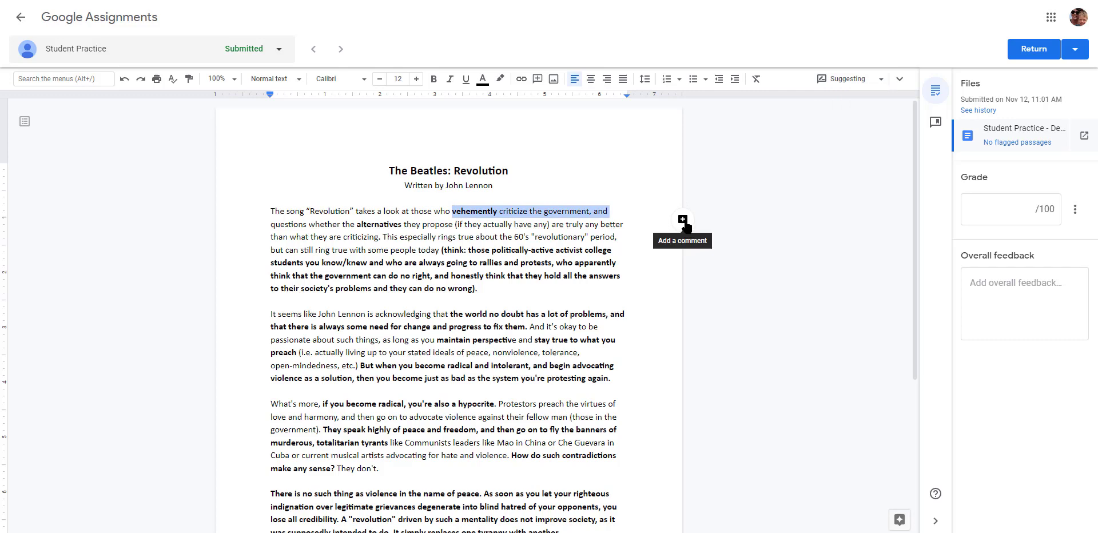
{"action": "mouse_move", "coordinate": [716, 279]}
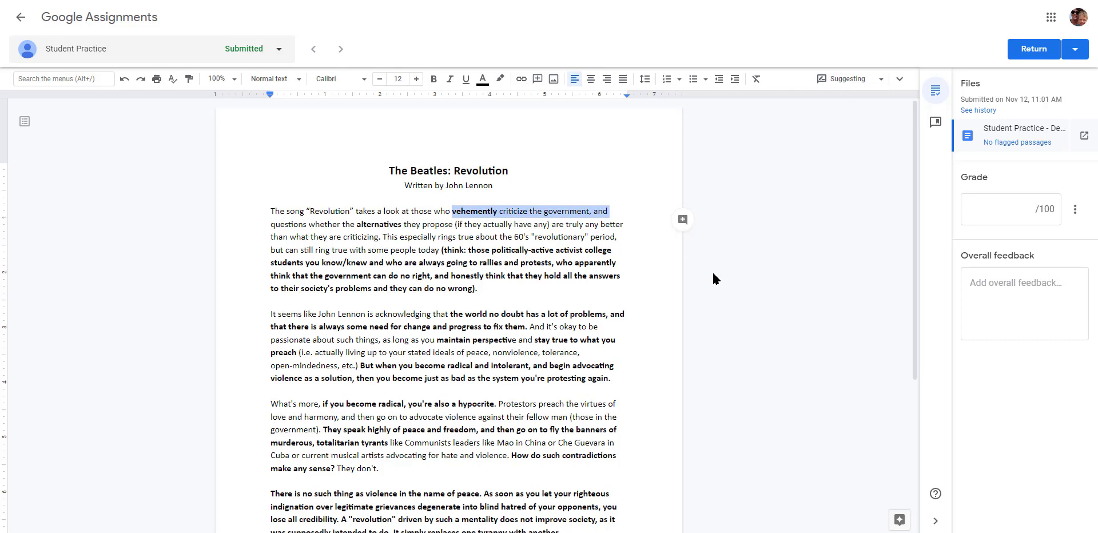
{"action": "mouse_move", "coordinate": [728, 268]}
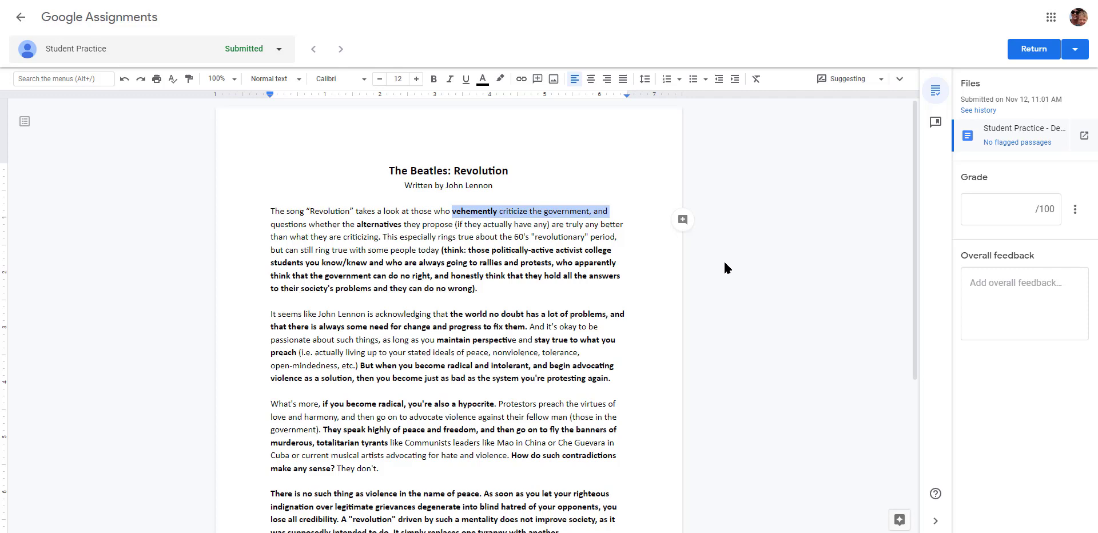
{"action": "mouse_move", "coordinate": [833, 333]}
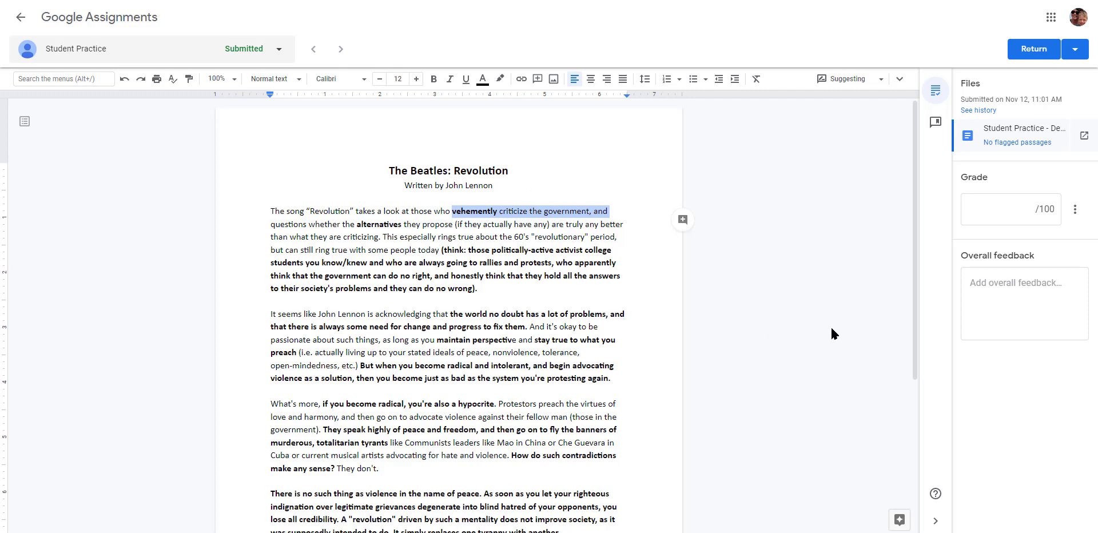